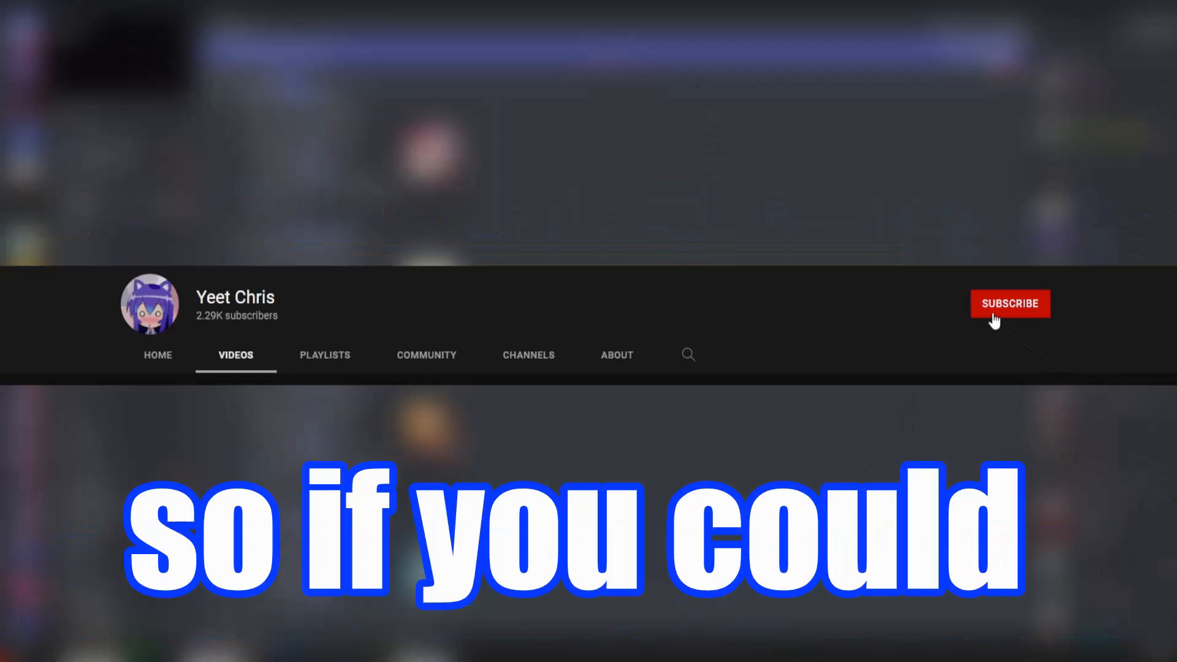
Step: Open and close User Settings without changes, ending on the Mirai direct message chat
left_click(1010, 303)
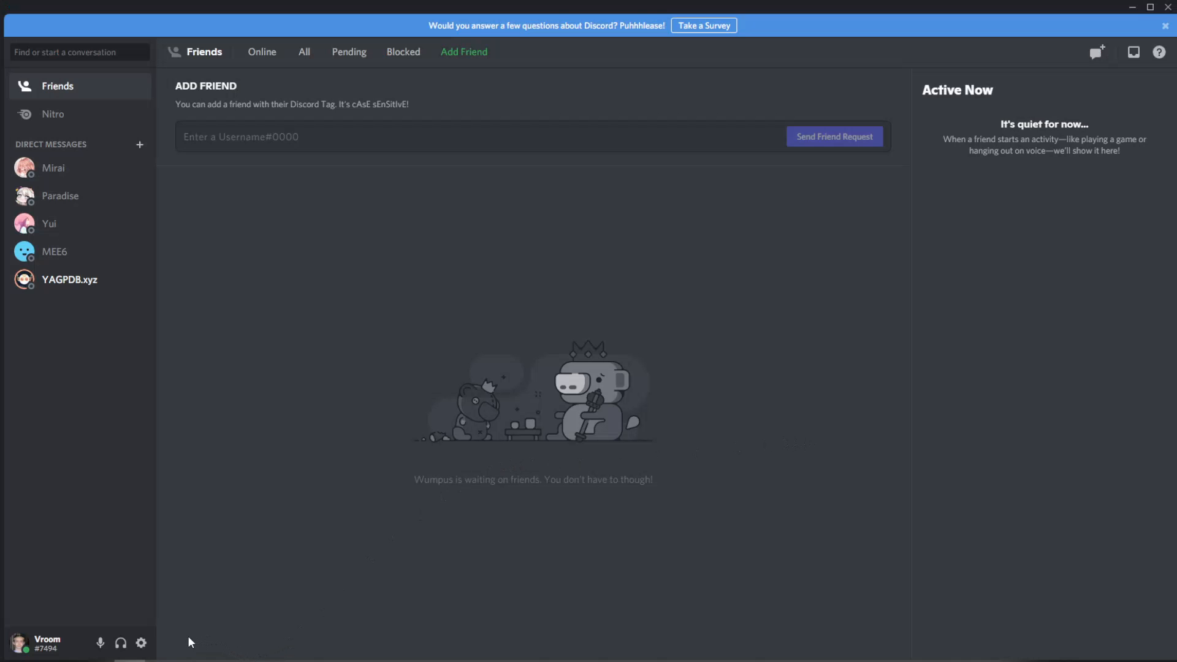
left_click(141, 643)
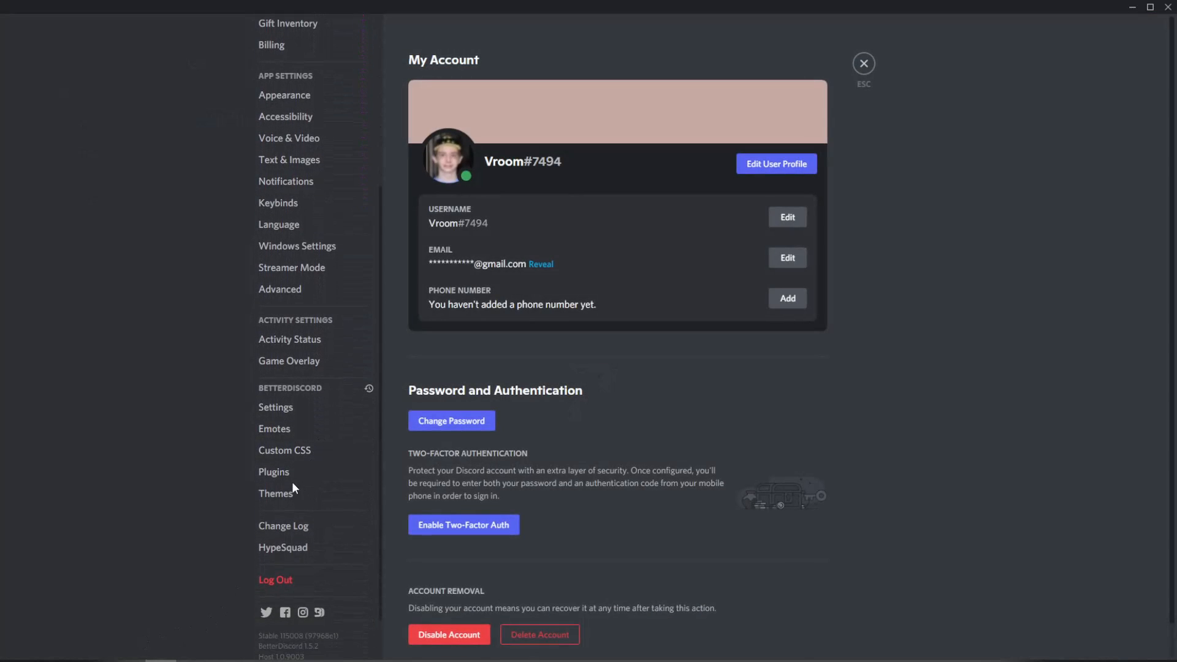
left_click(274, 471)
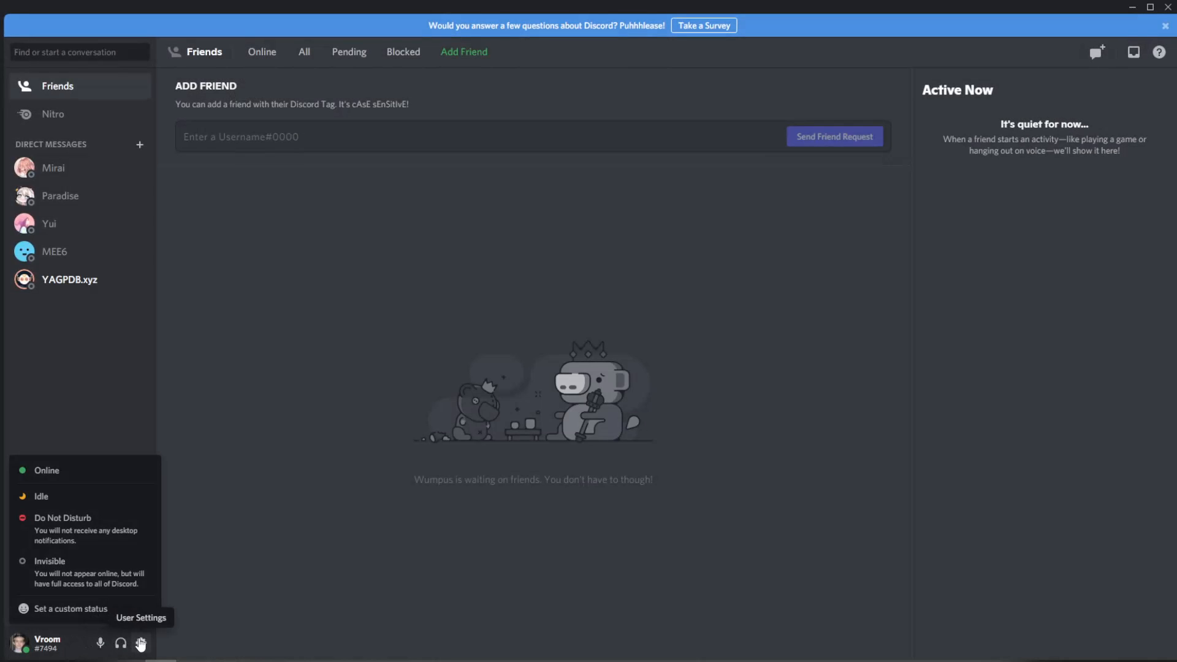
left_click(141, 644)
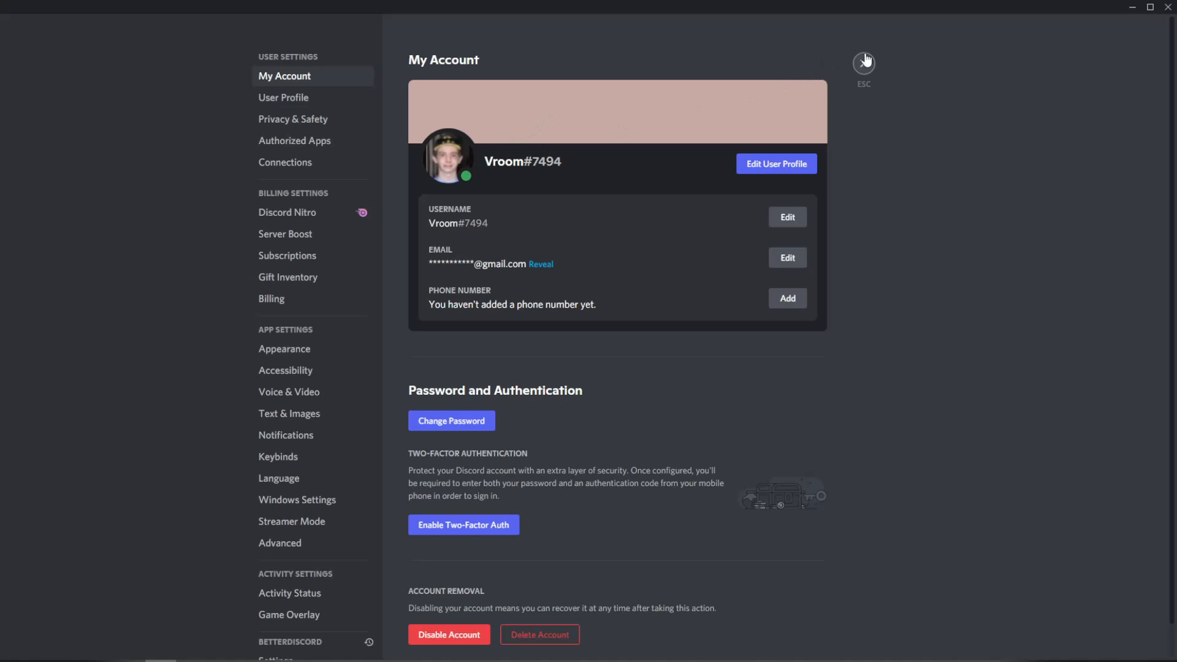
left_click(862, 63)
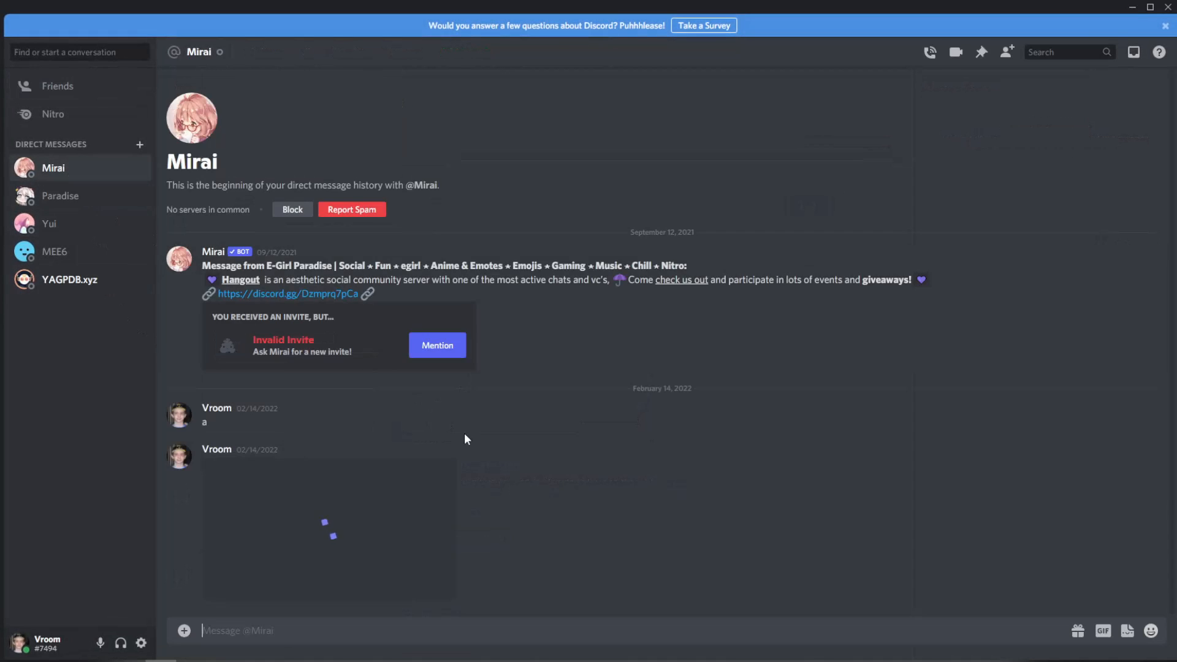
Step: Open the GIF picker, then bring up betterdiscord.app/plugin/EditUsers in Chrome
left_click(1102, 630)
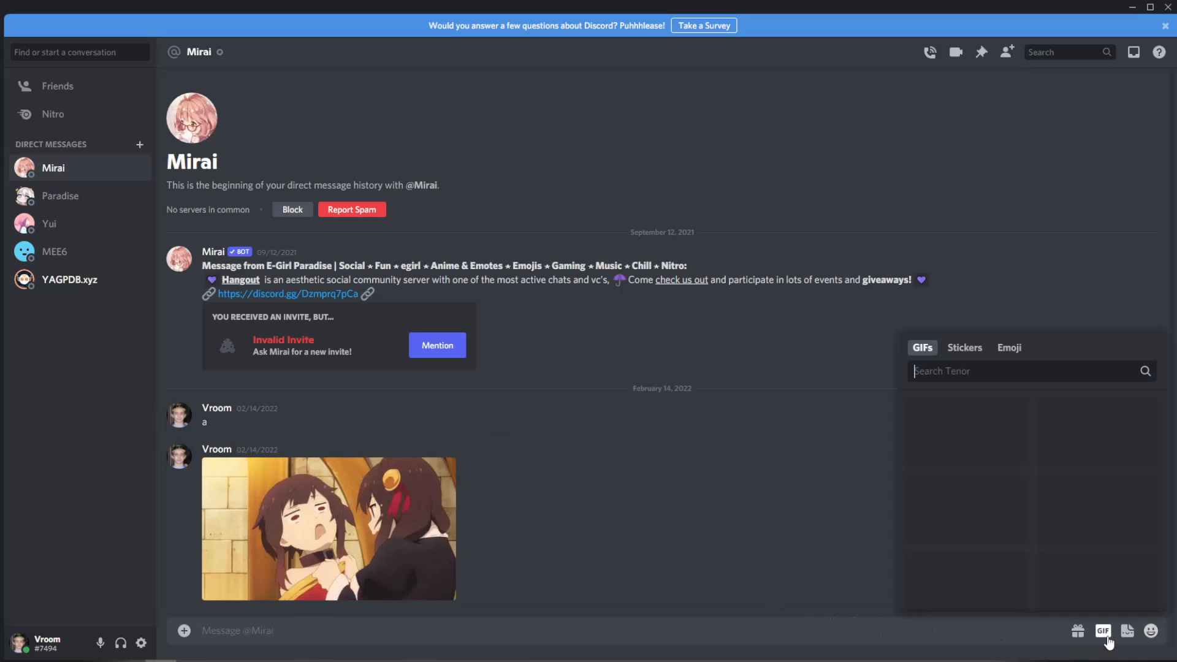
left_click(1008, 347)
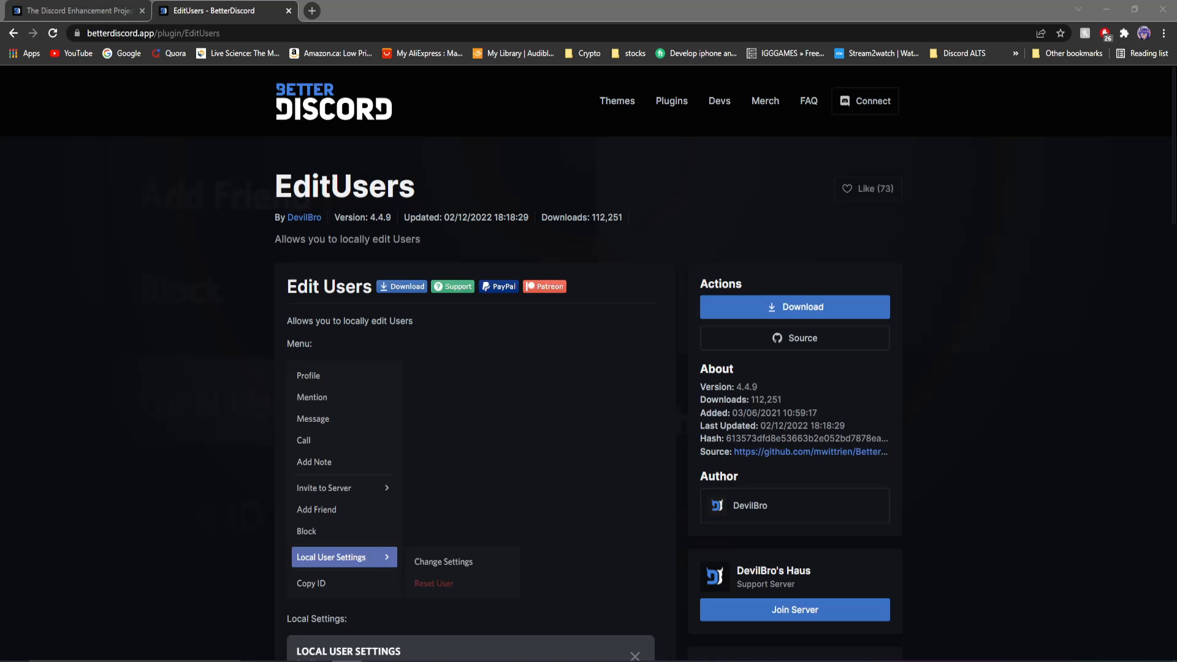
Step: Download EditUsers from its BetterDiscord page and return to Discord
left_click(793, 307)
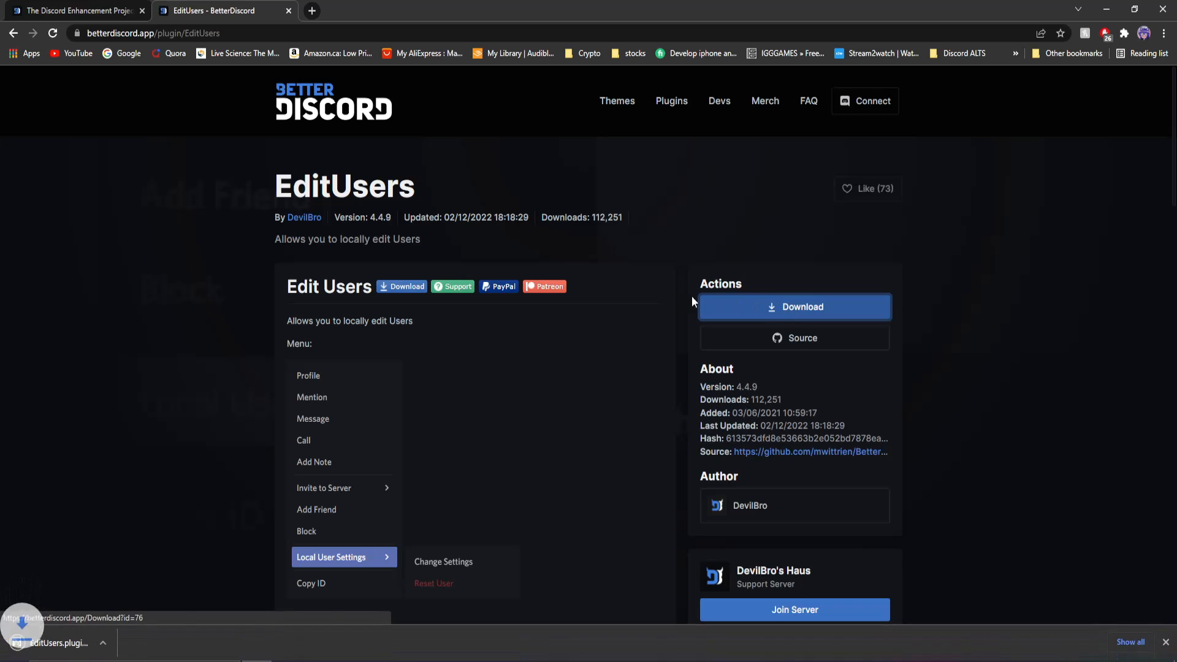
left_click(792, 307)
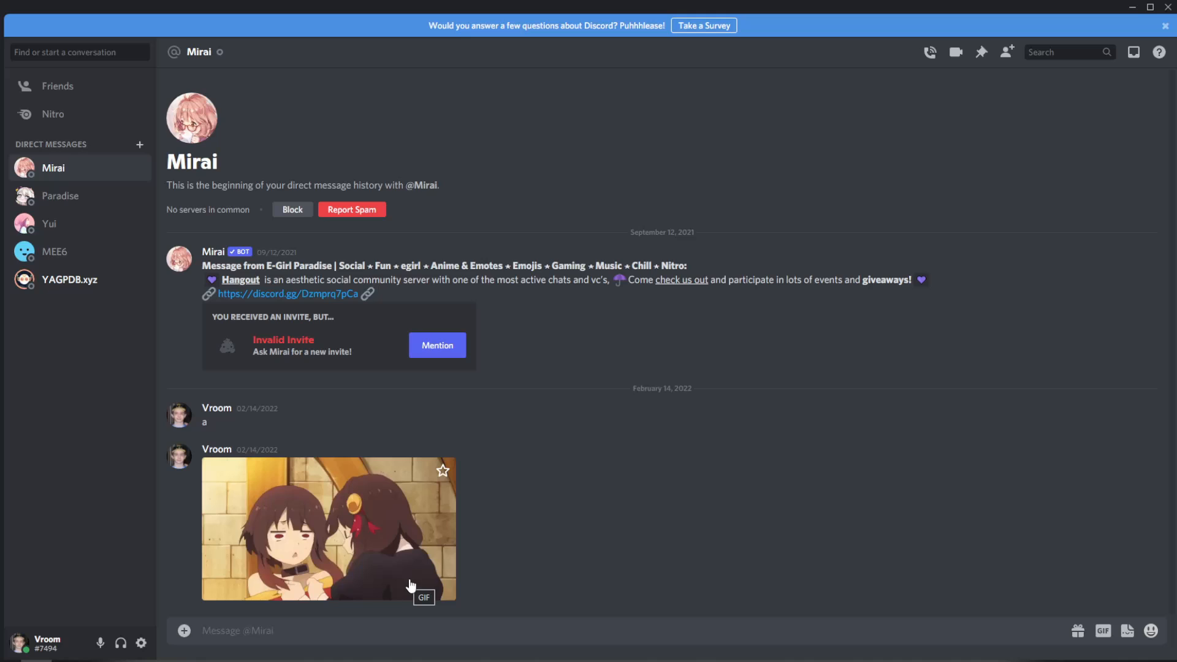
Step: Add EditUsers.plugin.js to the BetterDiscord plugins folder and switch EditUsers on
left_click(141, 643)
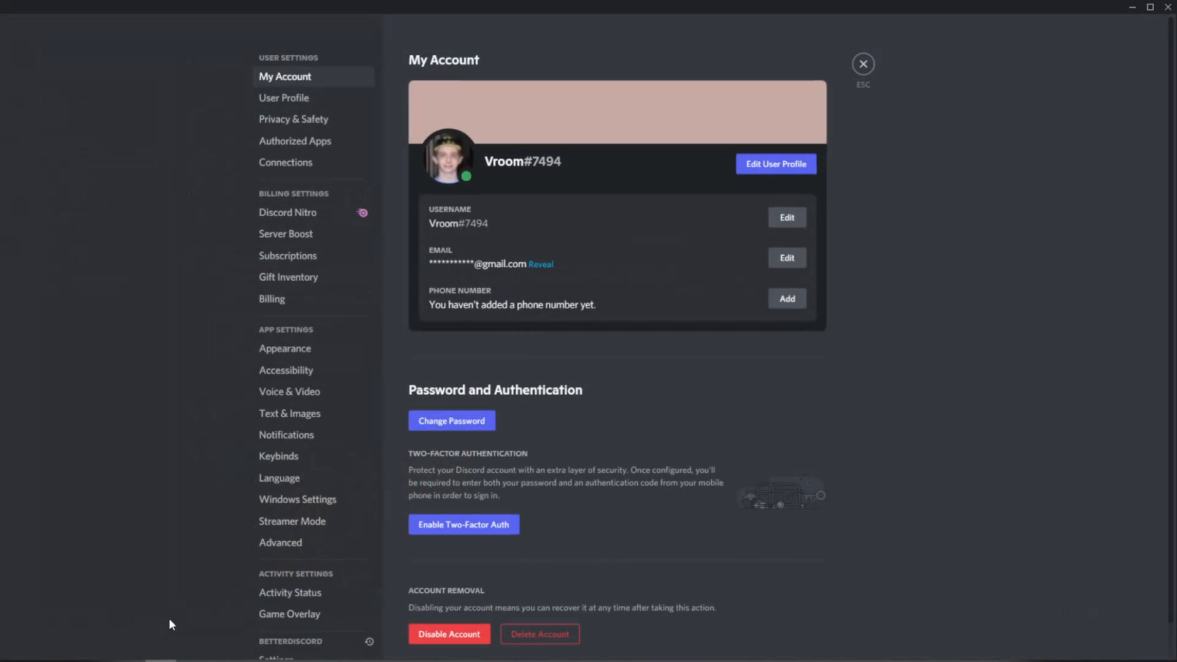
scroll("down", 3)
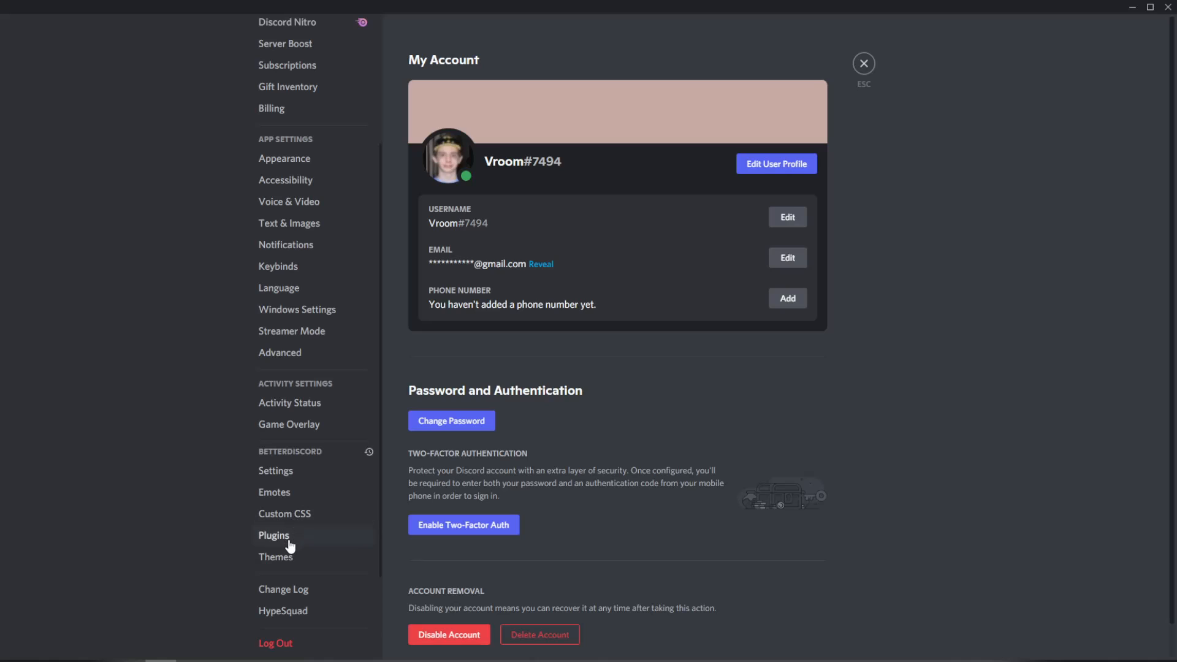
left_click(274, 535)
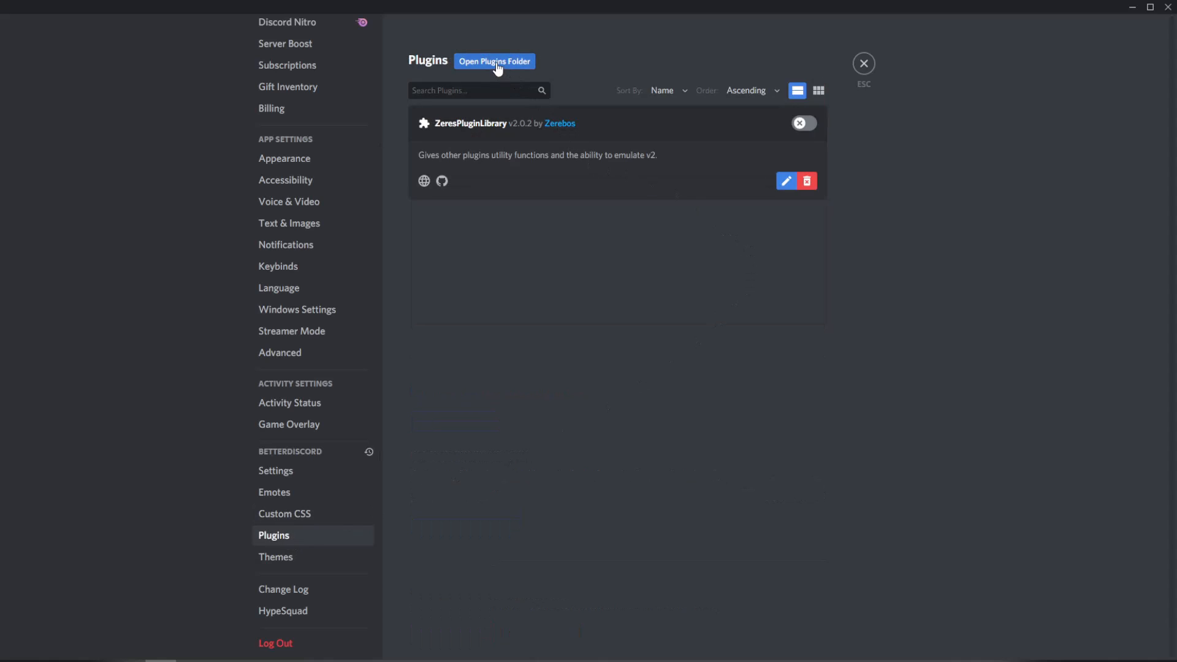
left_click(493, 60)
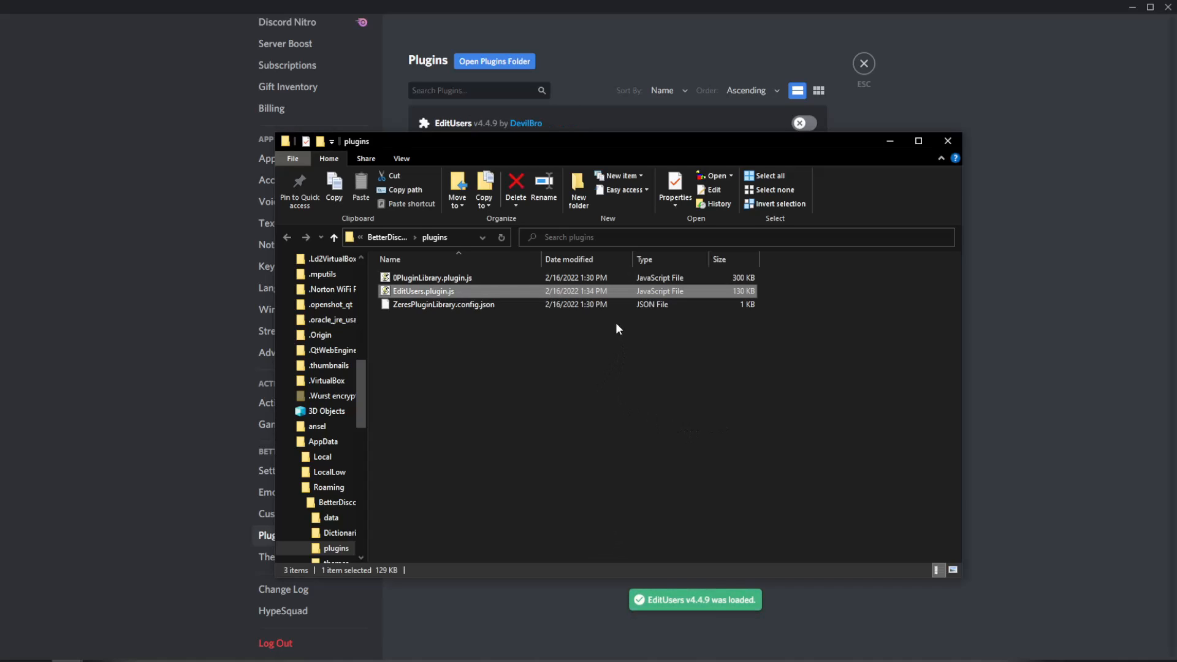
left_click(947, 141)
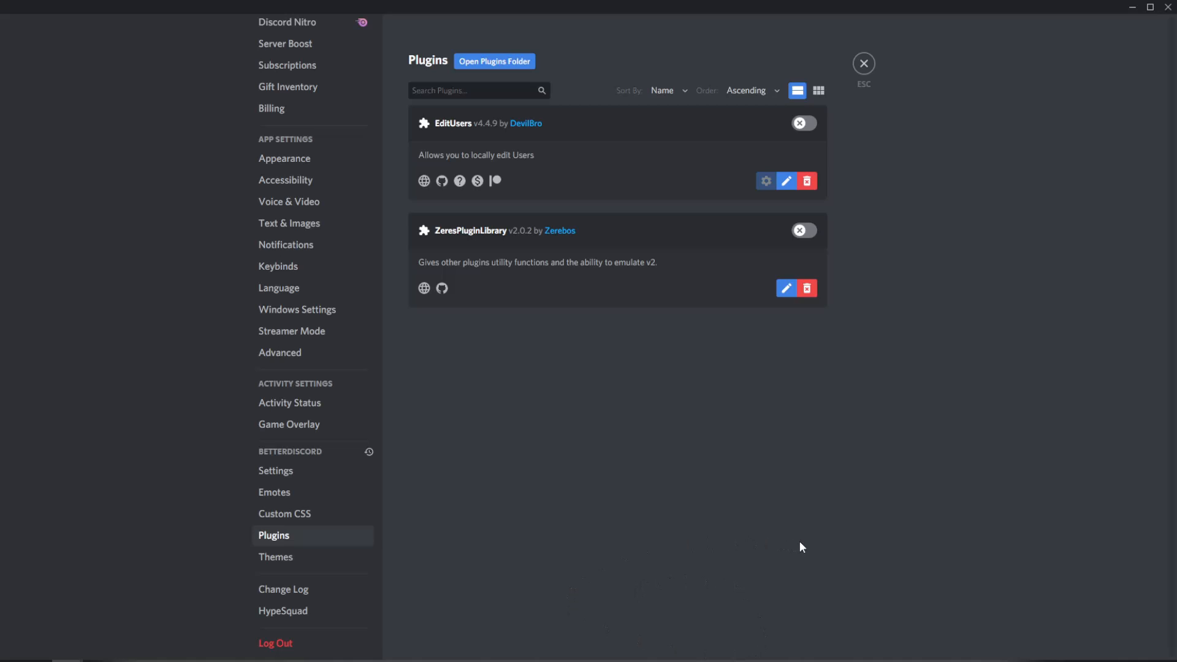
mouse_move(475, 148)
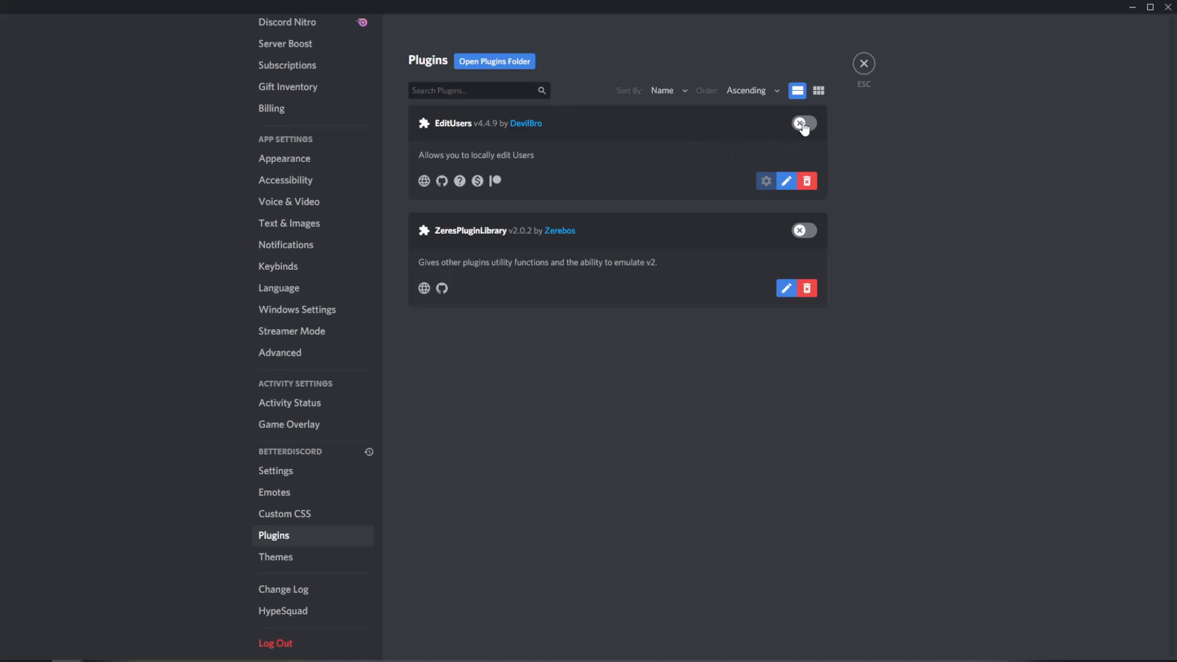
left_click(803, 123)
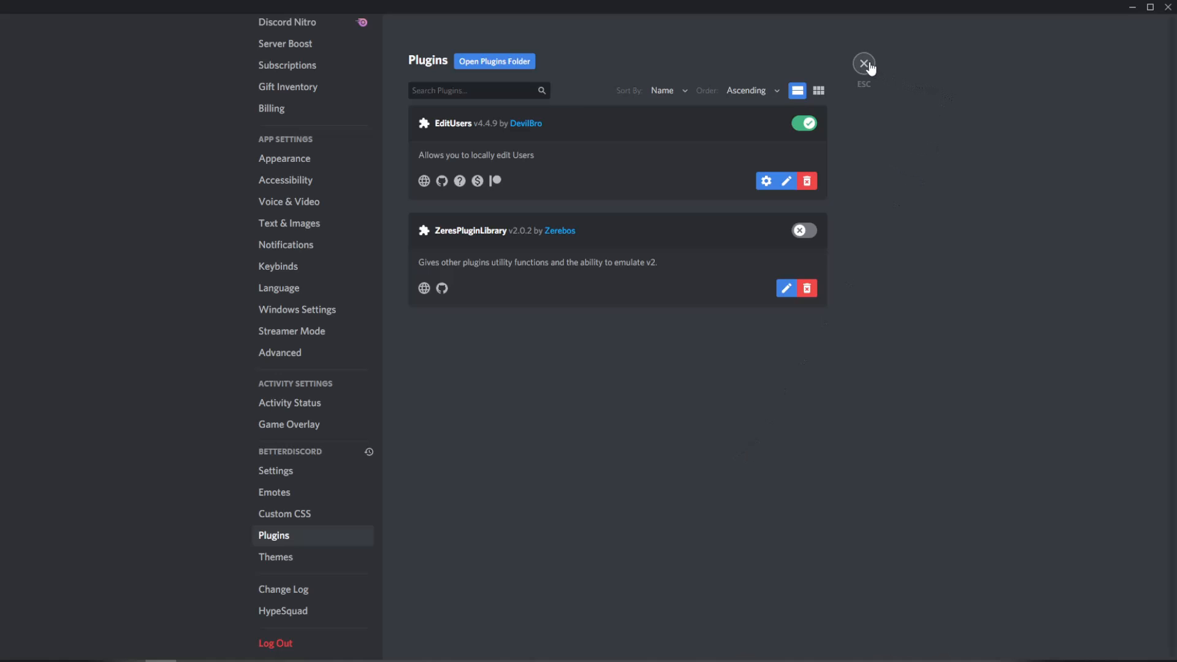
left_click(862, 63)
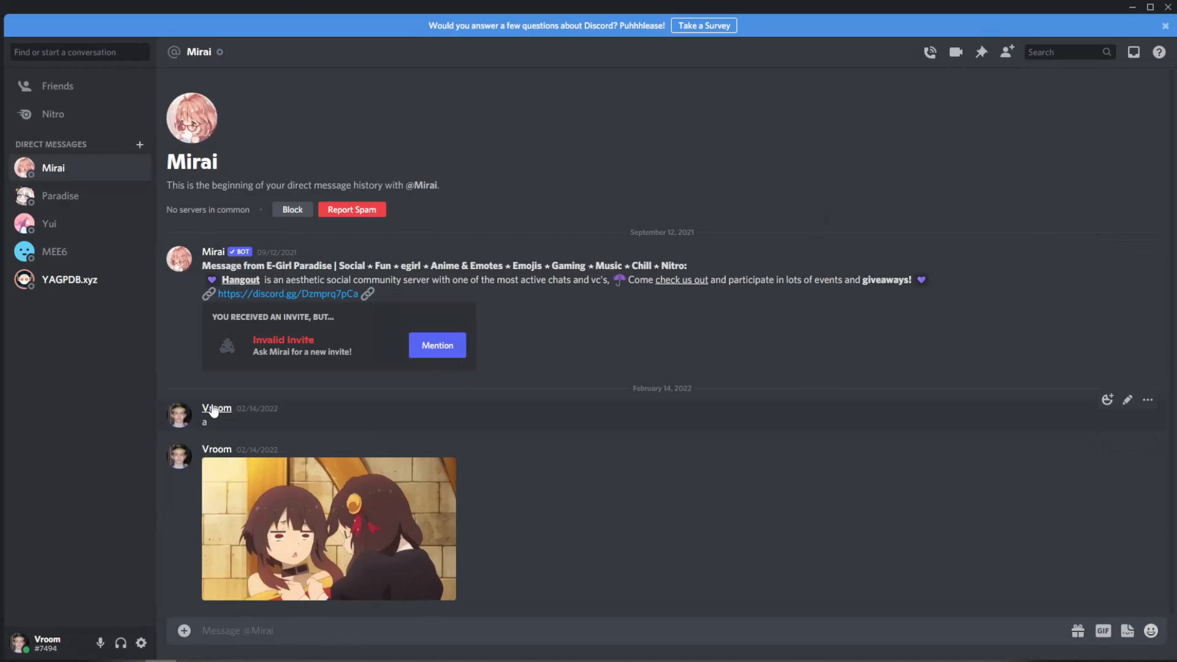
Step: Choose Local User Settings > Change Settings from Vroom's right-click menu
right_click(216, 407)
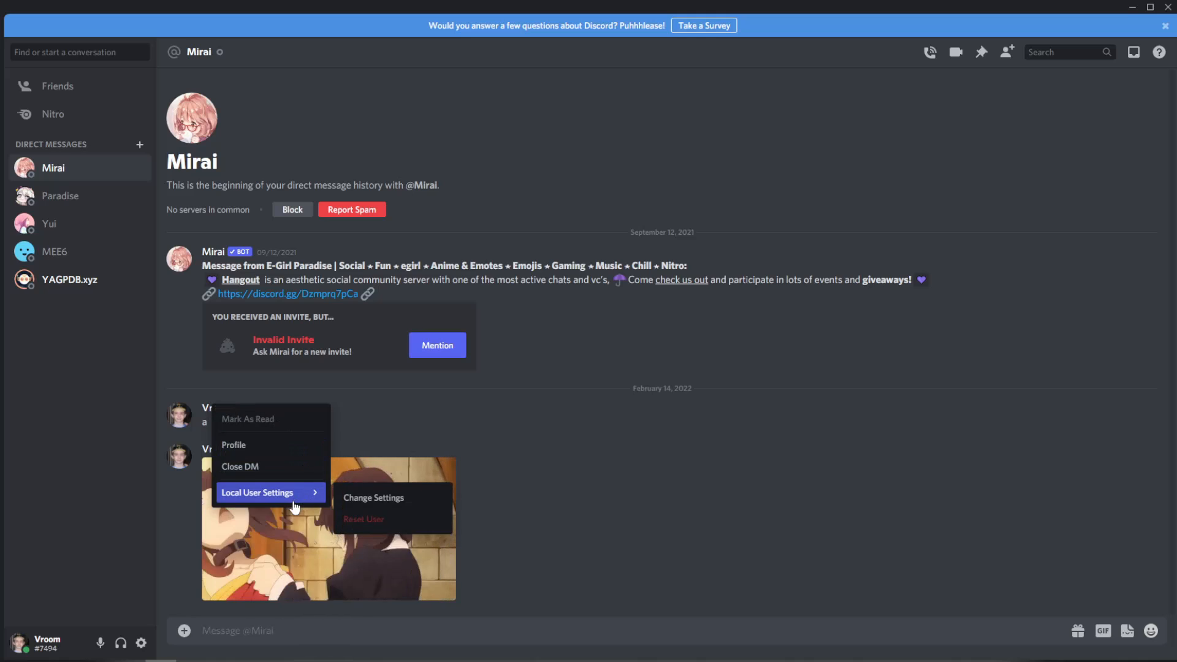
left_click(374, 497)
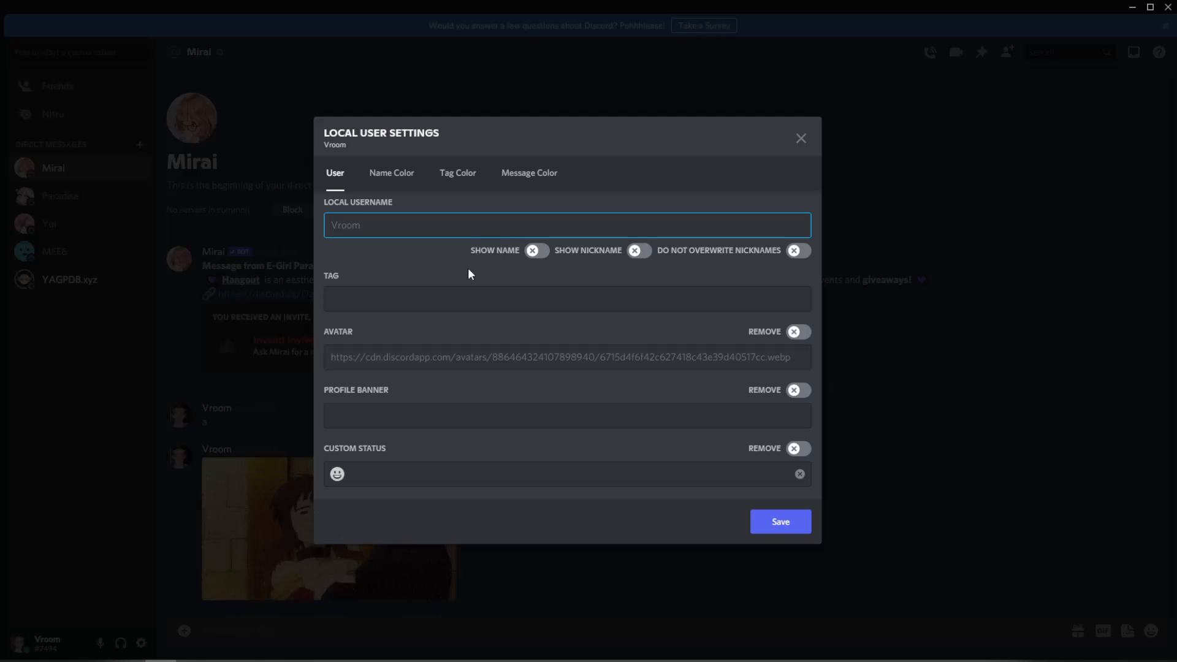
Step: Enter the tag 'sasa dsadasd sdaasd' and browse the Tag Color and Message Color tabs
left_click(566, 224)
type("Vroom")
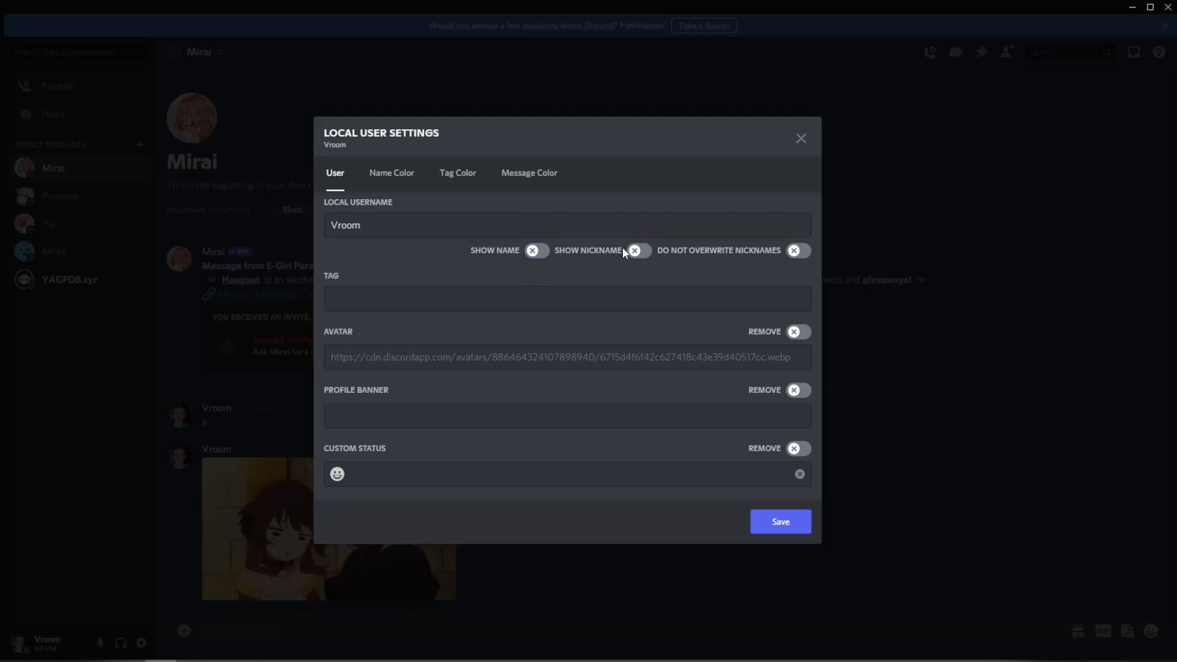
left_click(566, 298)
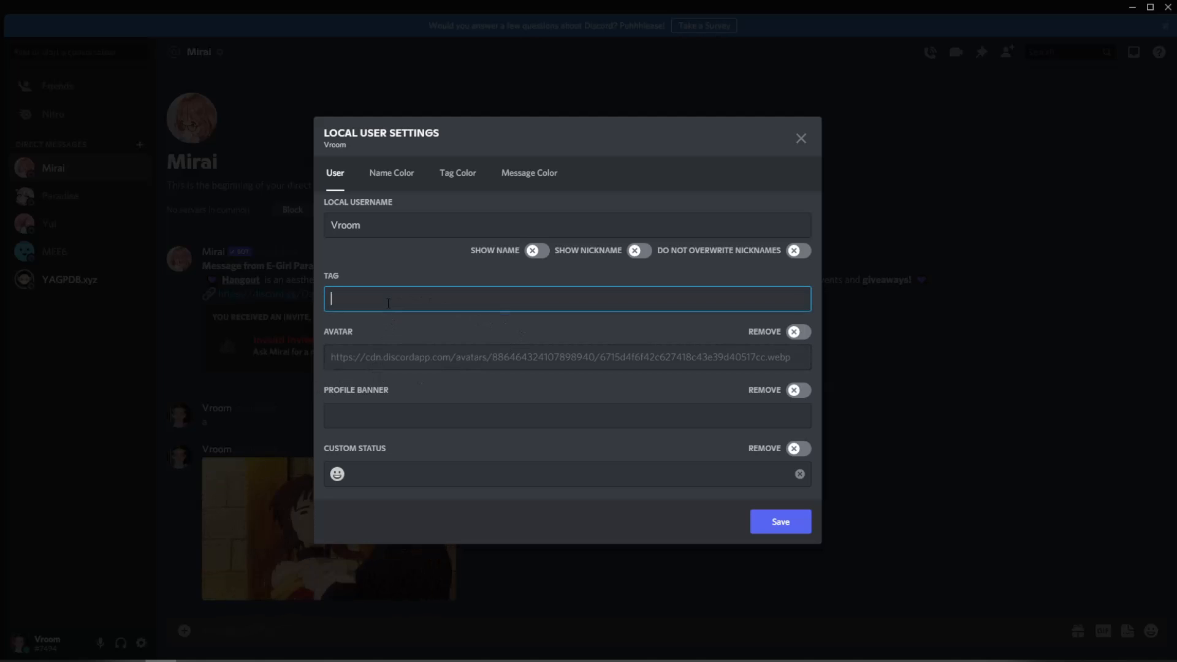
type("sasa dsadasd sdaasd")
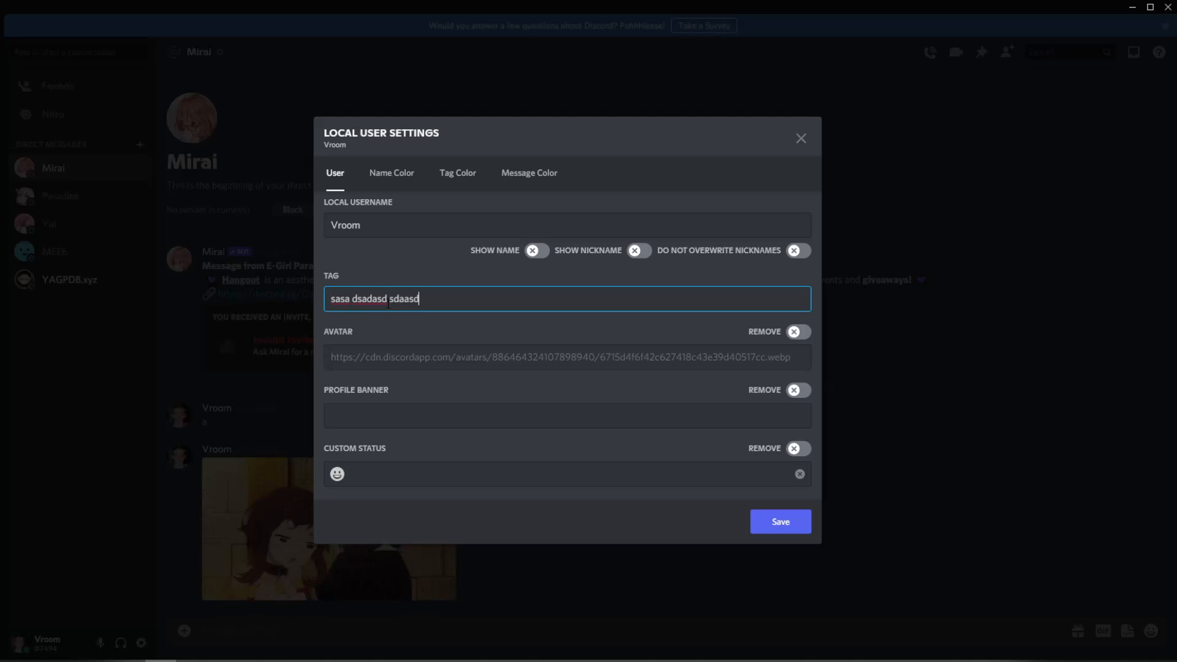
left_click(458, 173)
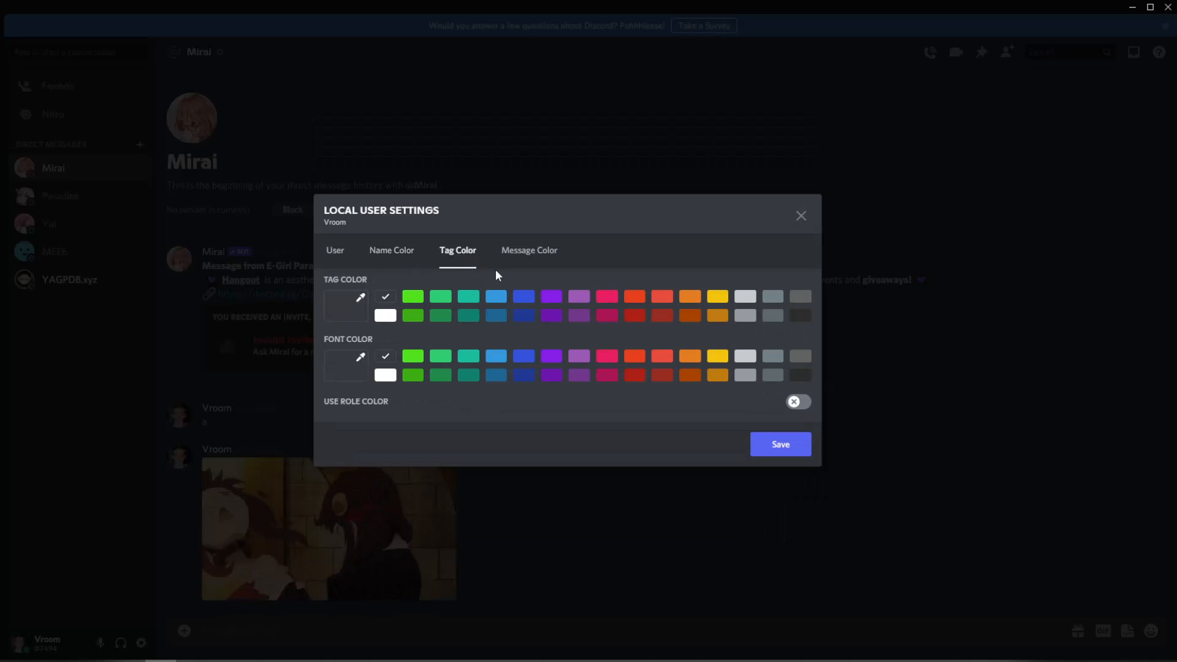
left_click(528, 250)
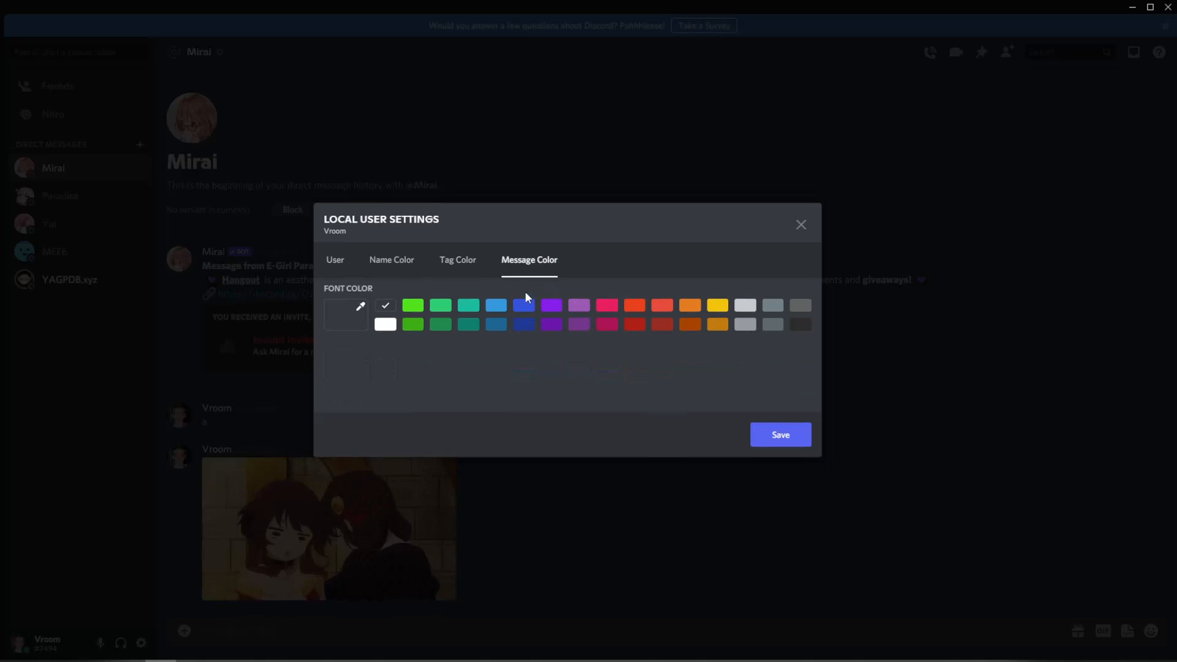
left_click(412, 305)
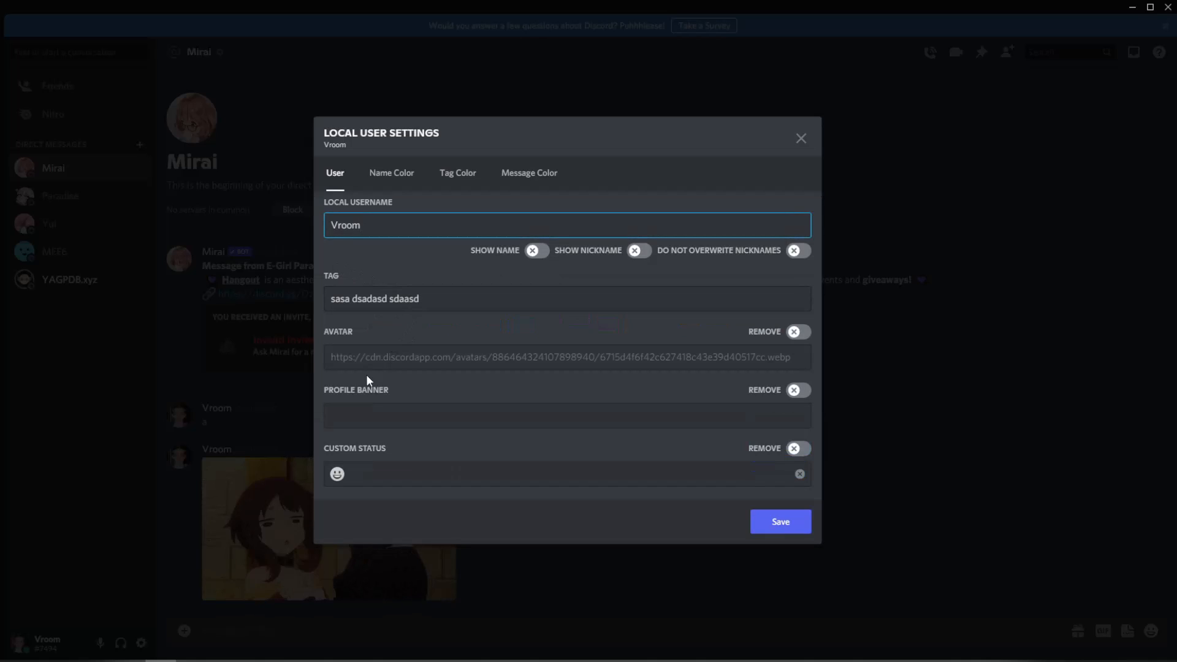
Step: Set avatar and banner to the tenor thanos-beatbox.gif, status 'sasas', and save
left_click(800, 138)
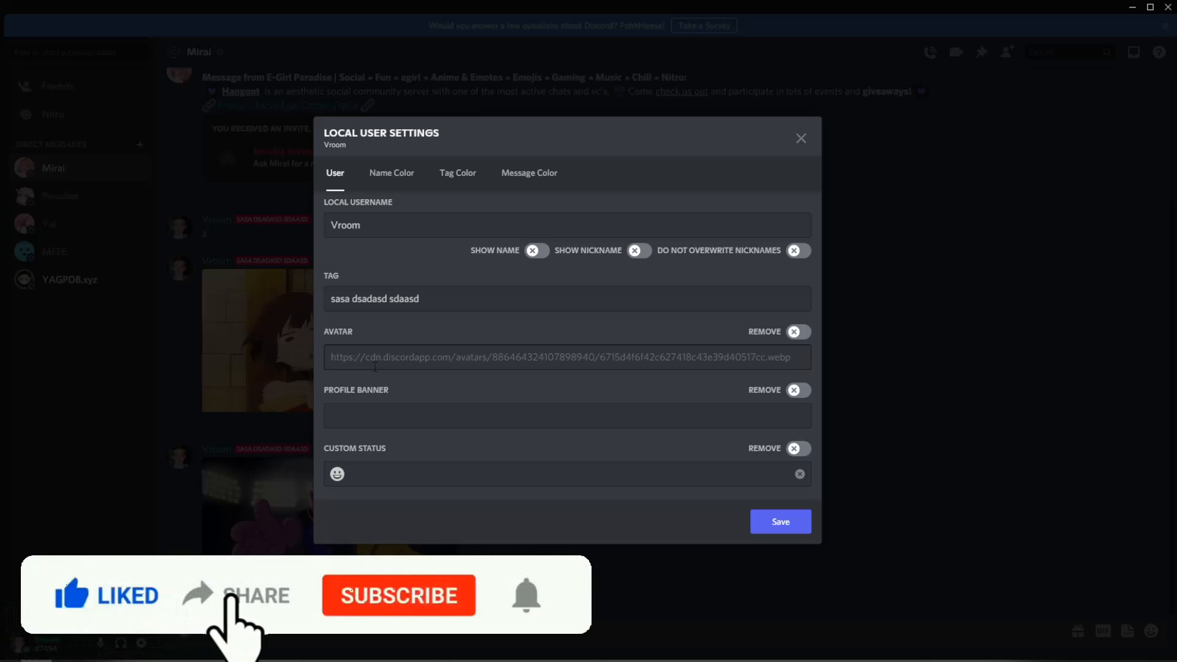
left_click(566, 357)
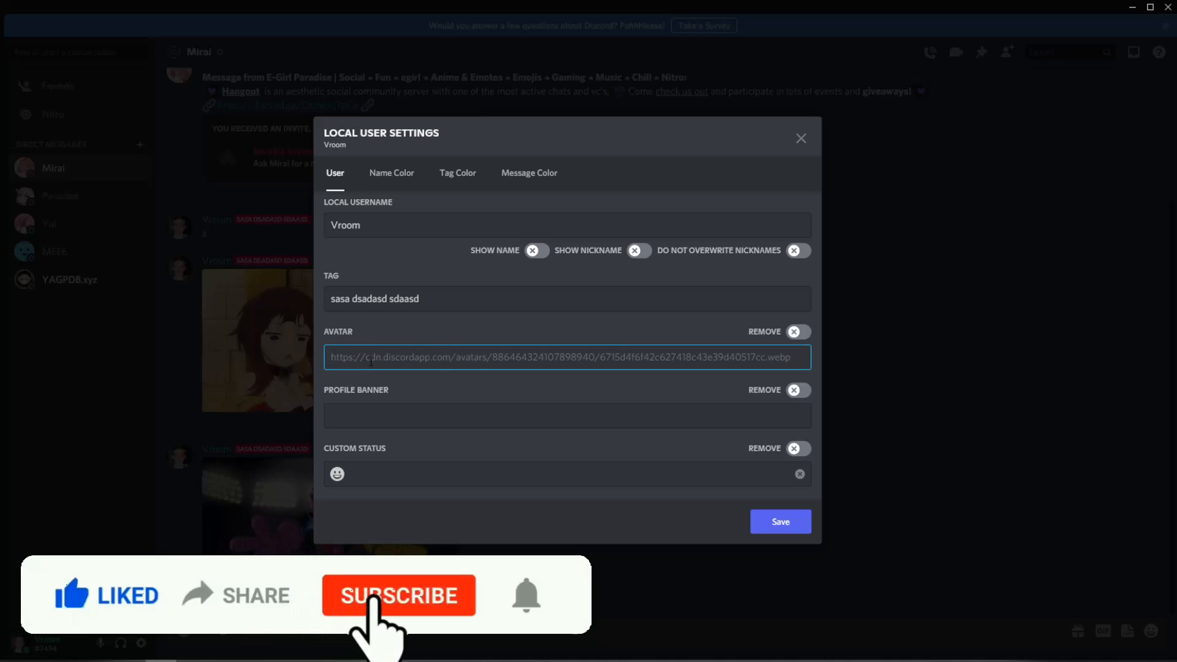
type("https://c.tenor.com/mjQ2uj8QuJQAAAAd/thanos-beatbox.gif")
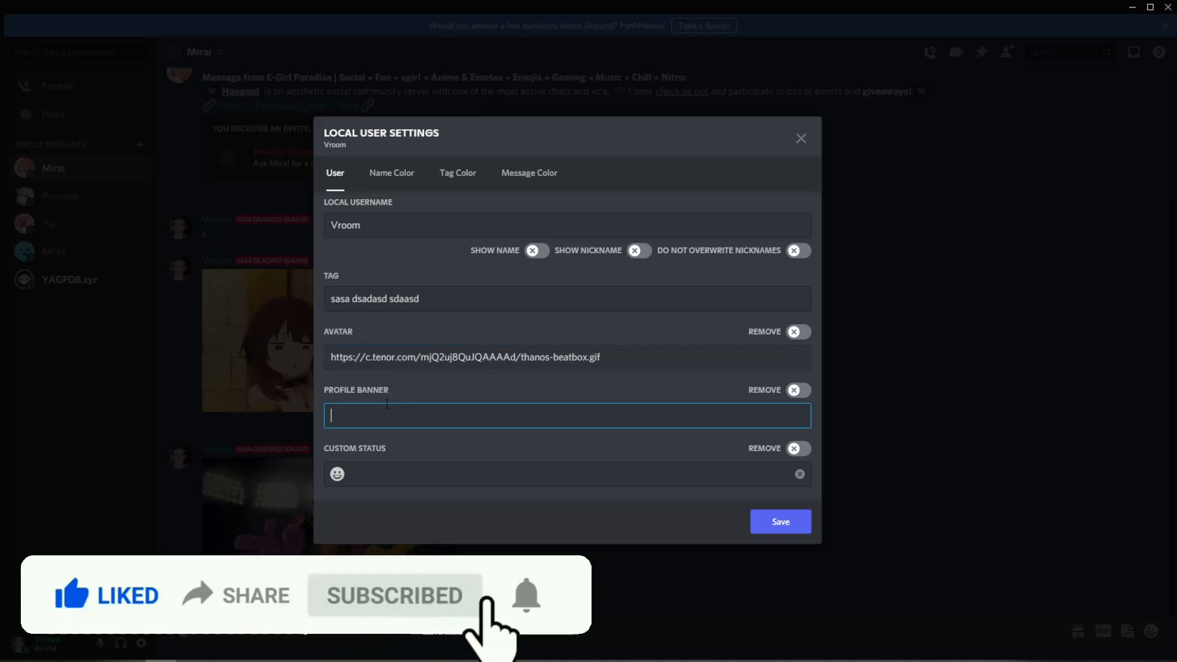
type("https://c.tenor.com/mjQ2uj8QuJQAAAAd/thanos-beatbox.gif")
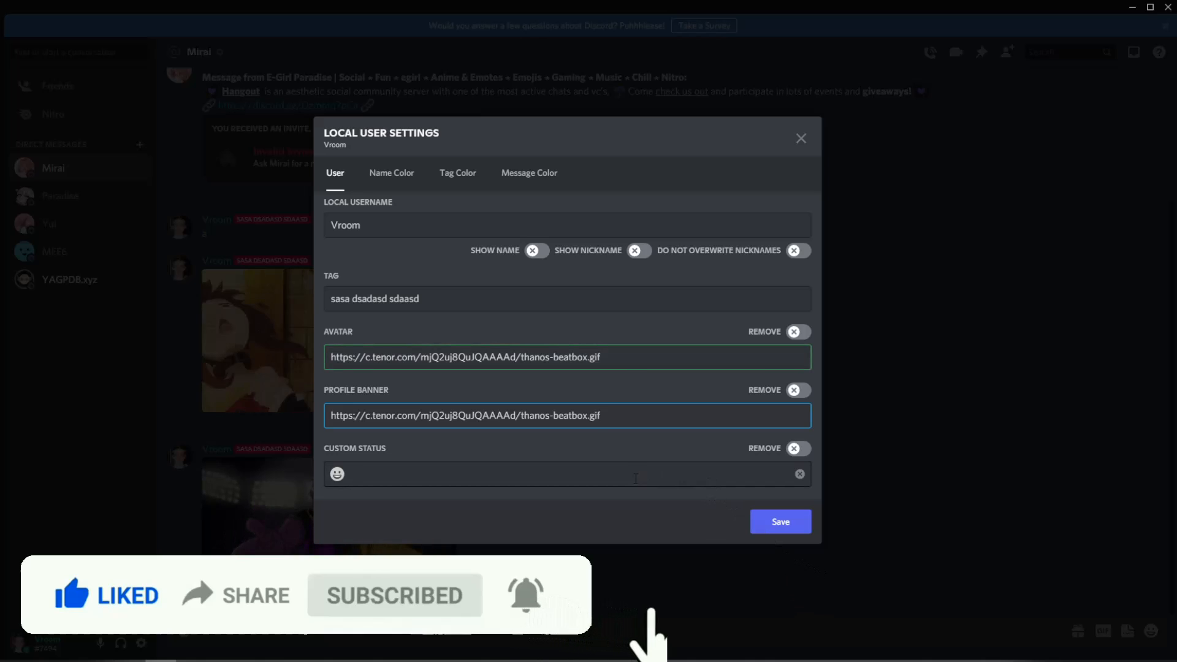
type("sasas")
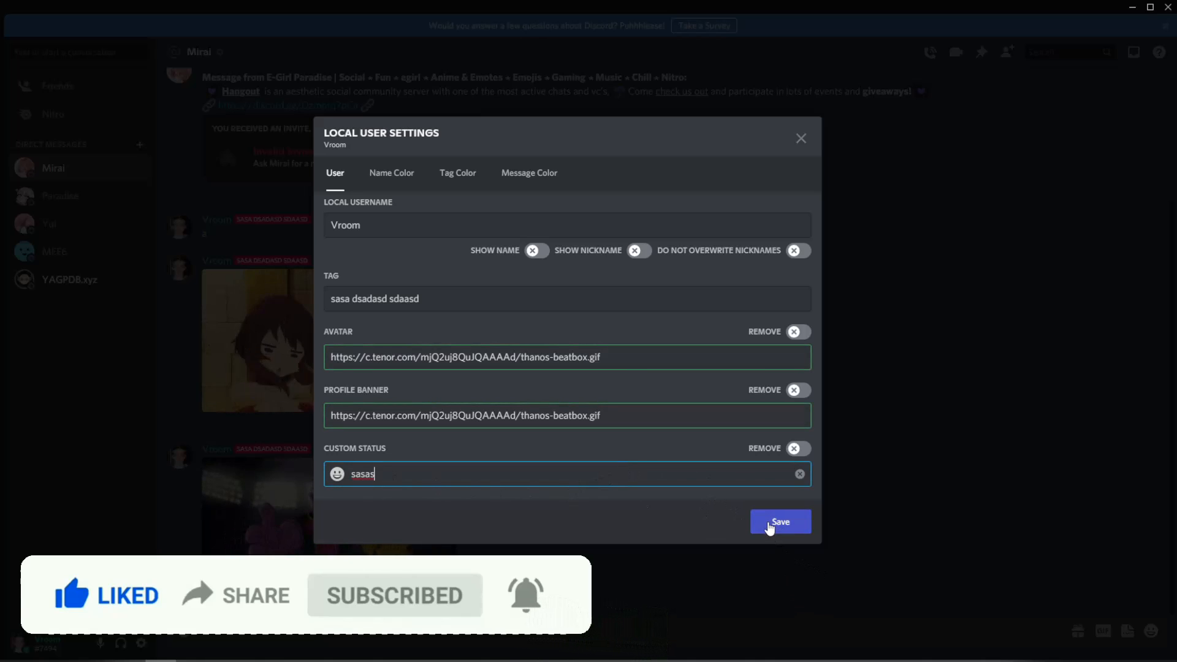
left_click(779, 522)
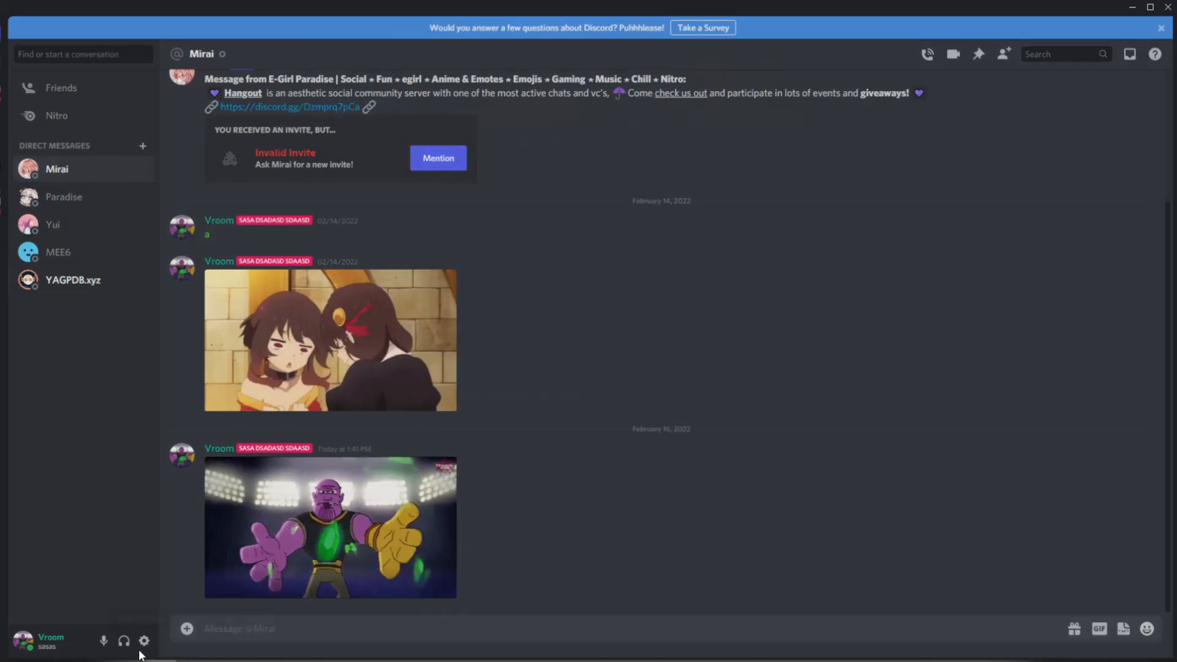
left_click(143, 642)
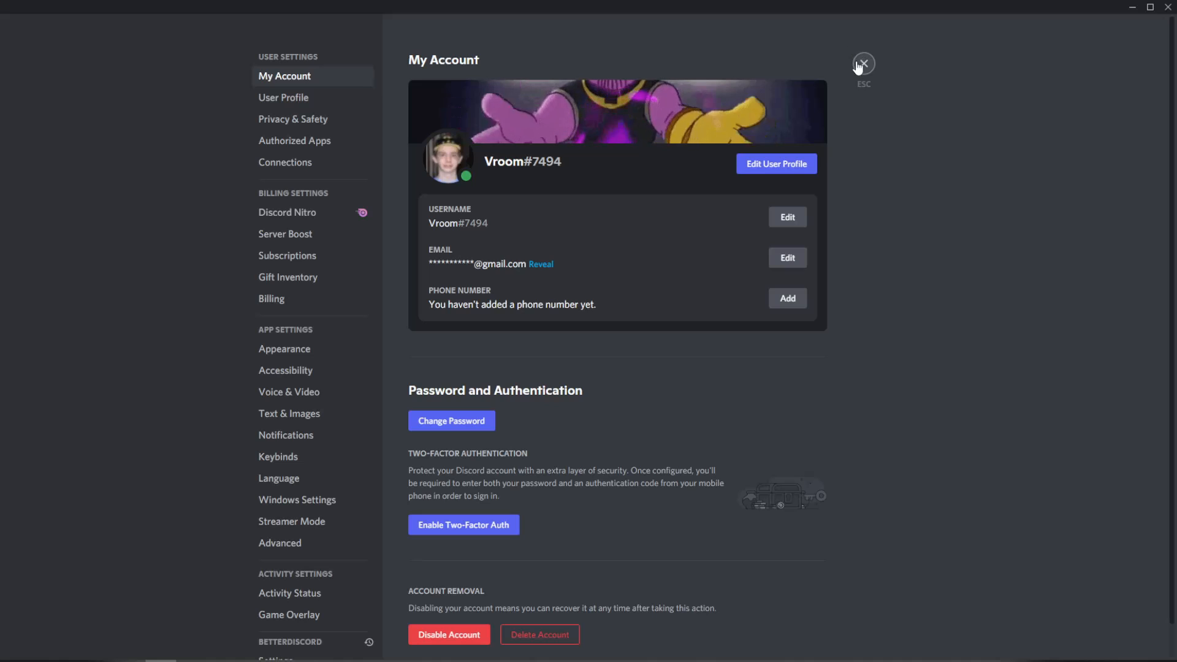
left_click(863, 64)
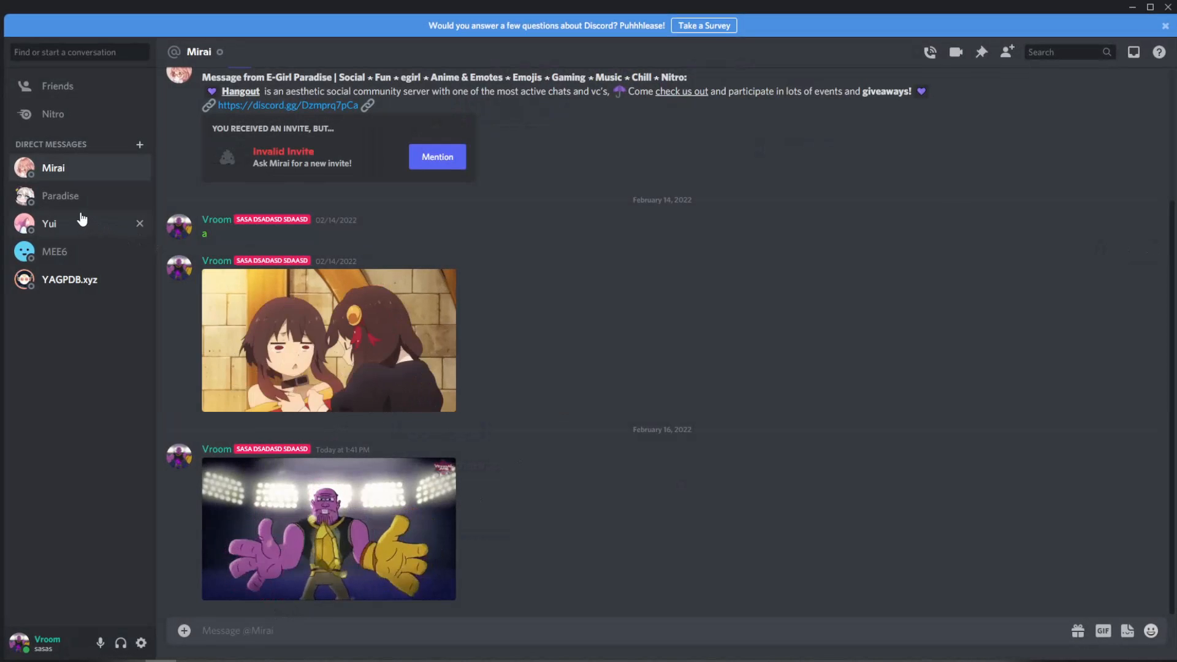
left_click(49, 223)
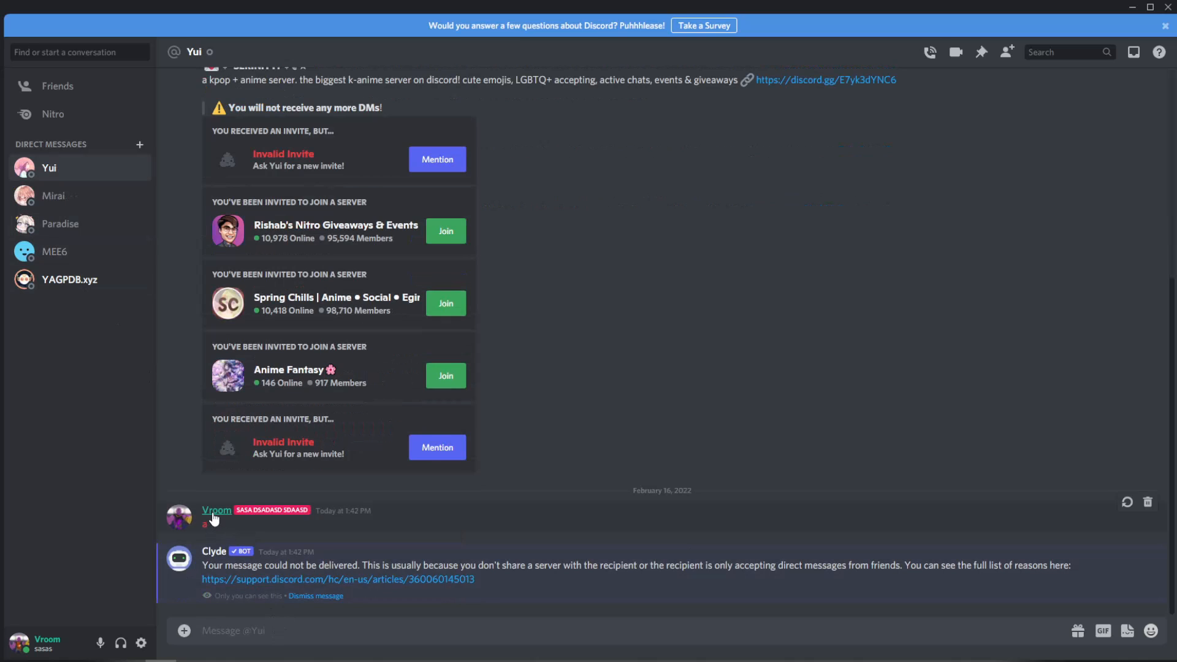
left_click(216, 510)
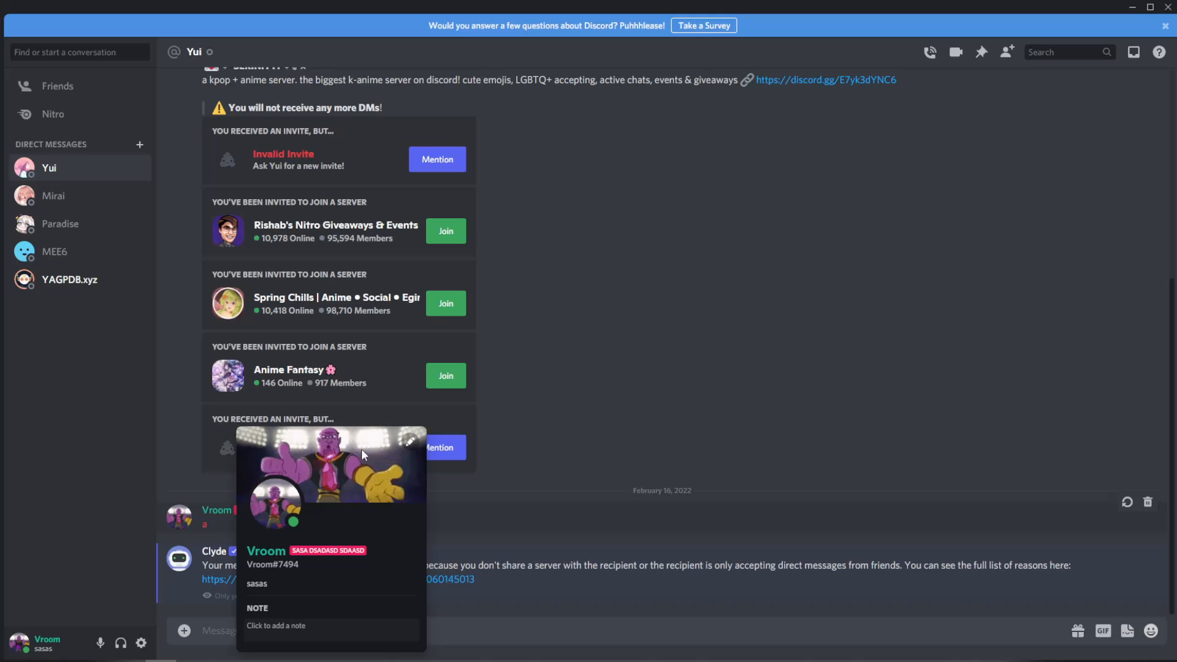
mouse_move(549, 524)
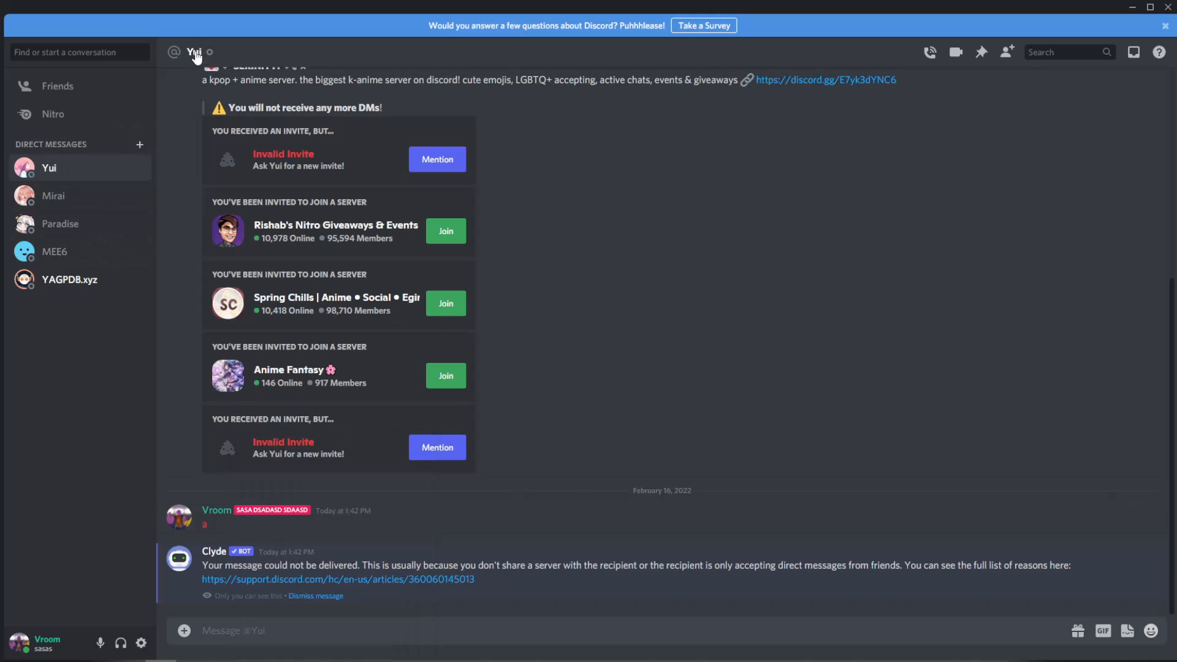
Step: Save Yui locally as POOP with the thanos-beatbox GIF avatar, then go to NitroPerks
left_click(194, 51)
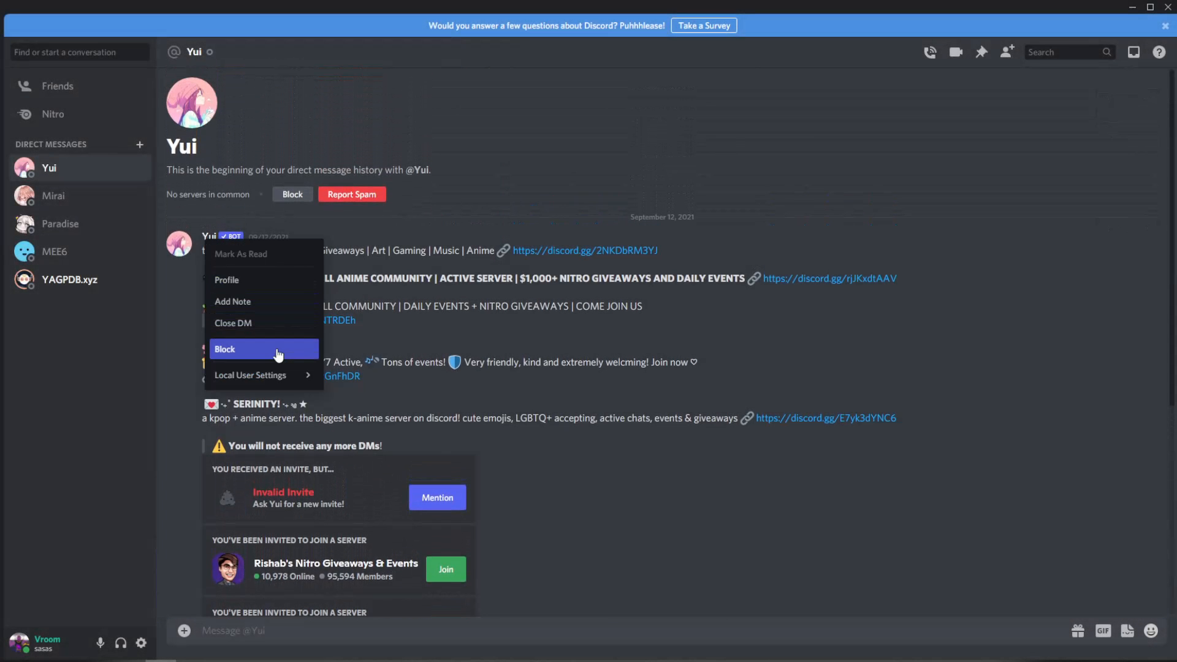
left_click(250, 374)
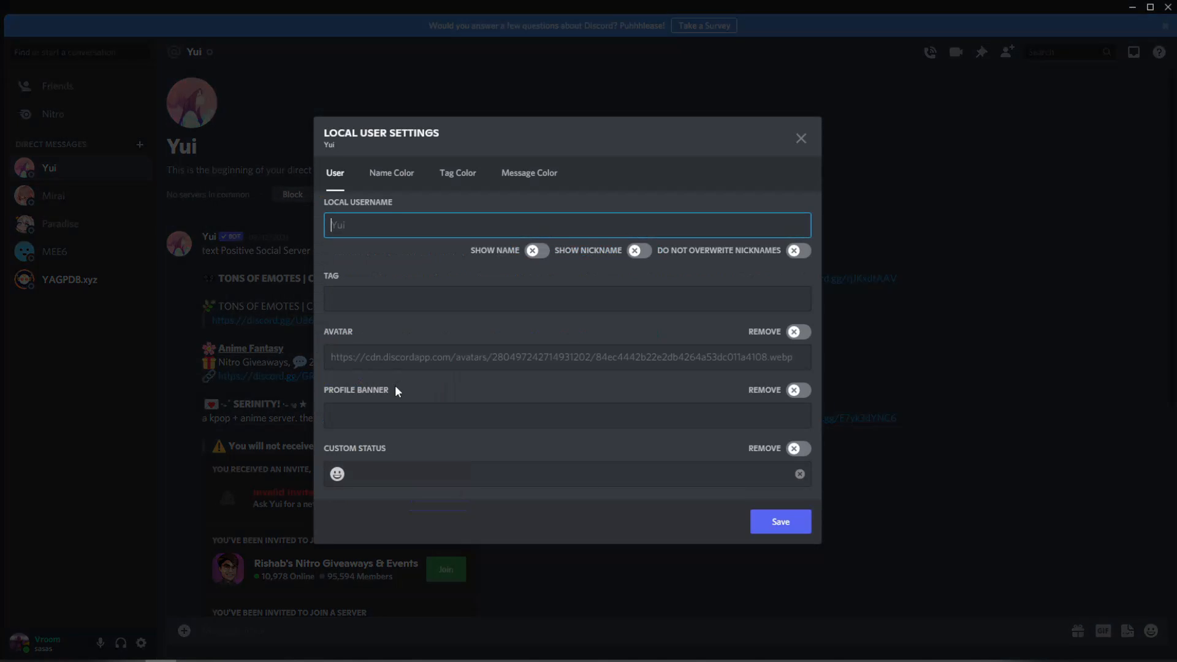
type("https://c.tenor.com/mjQ2uj8QuJQAAAAd/thanos-beatbox.gif")
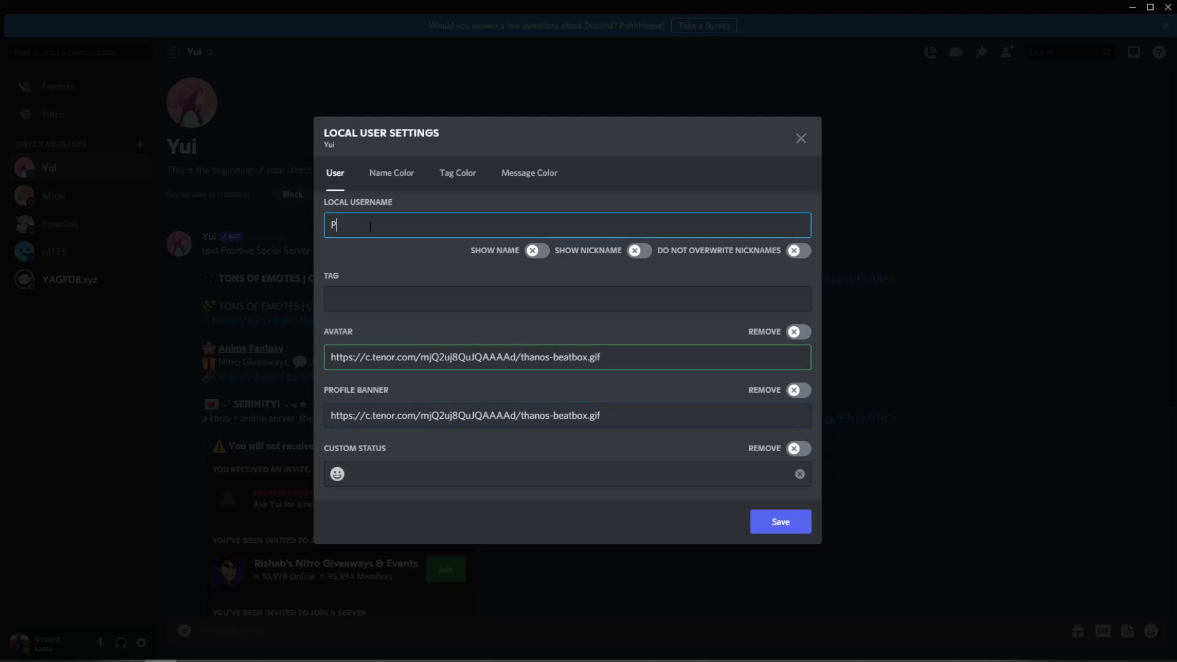
left_click(391, 173)
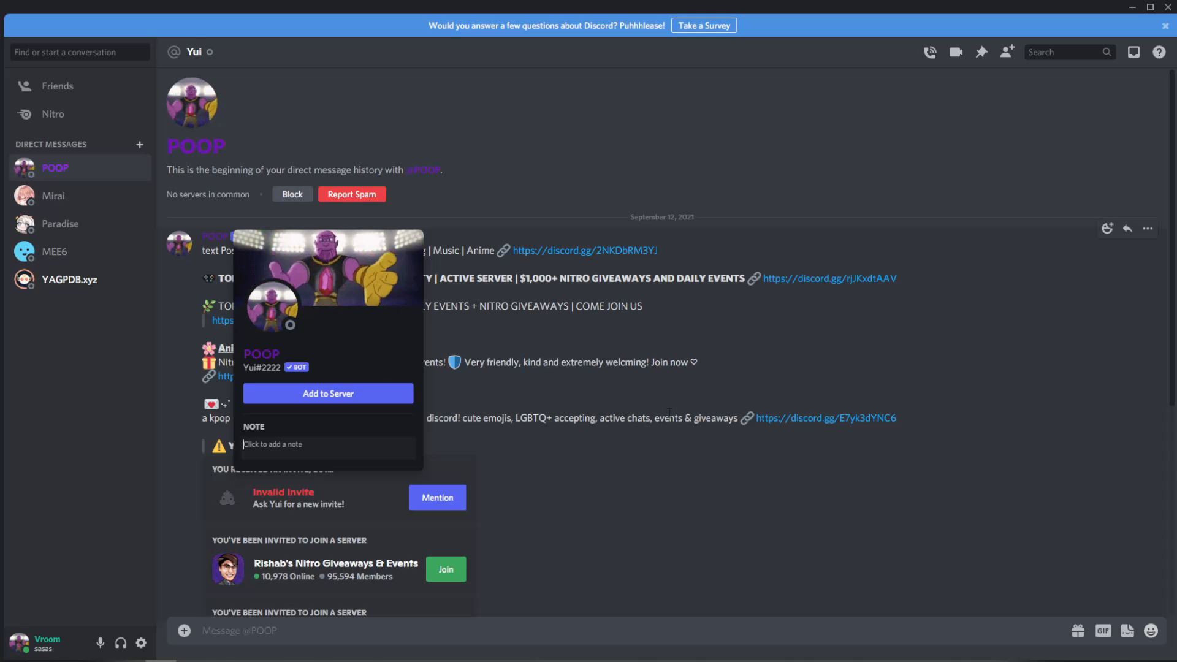
left_click(1126, 630)
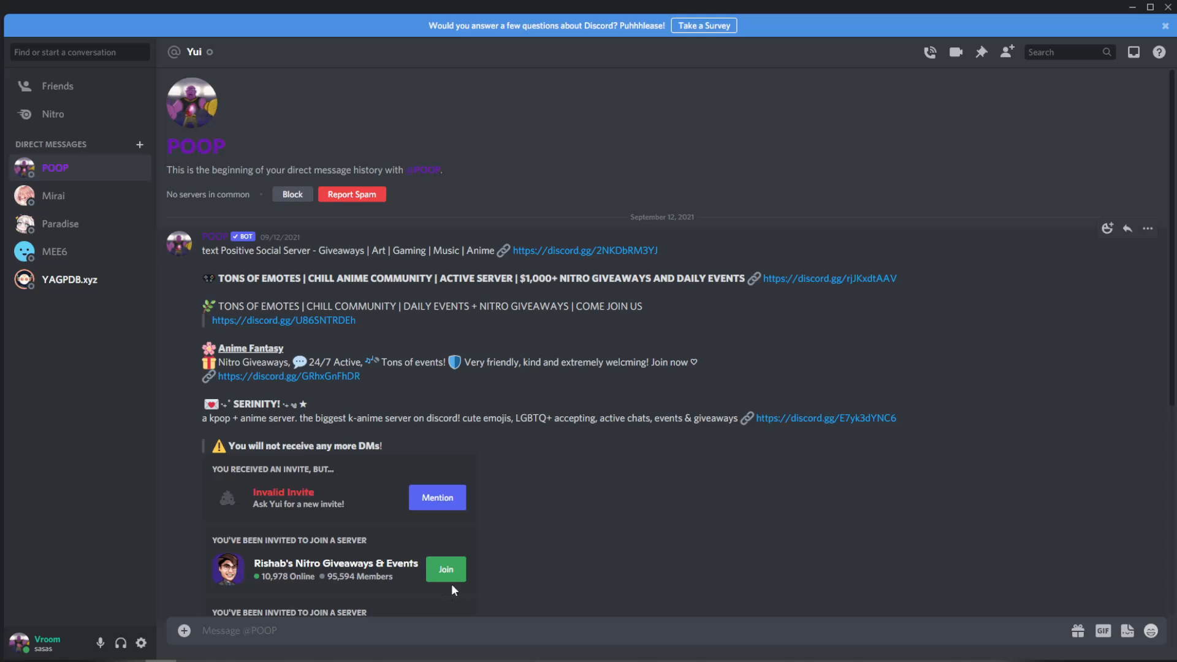
left_click(218, 9)
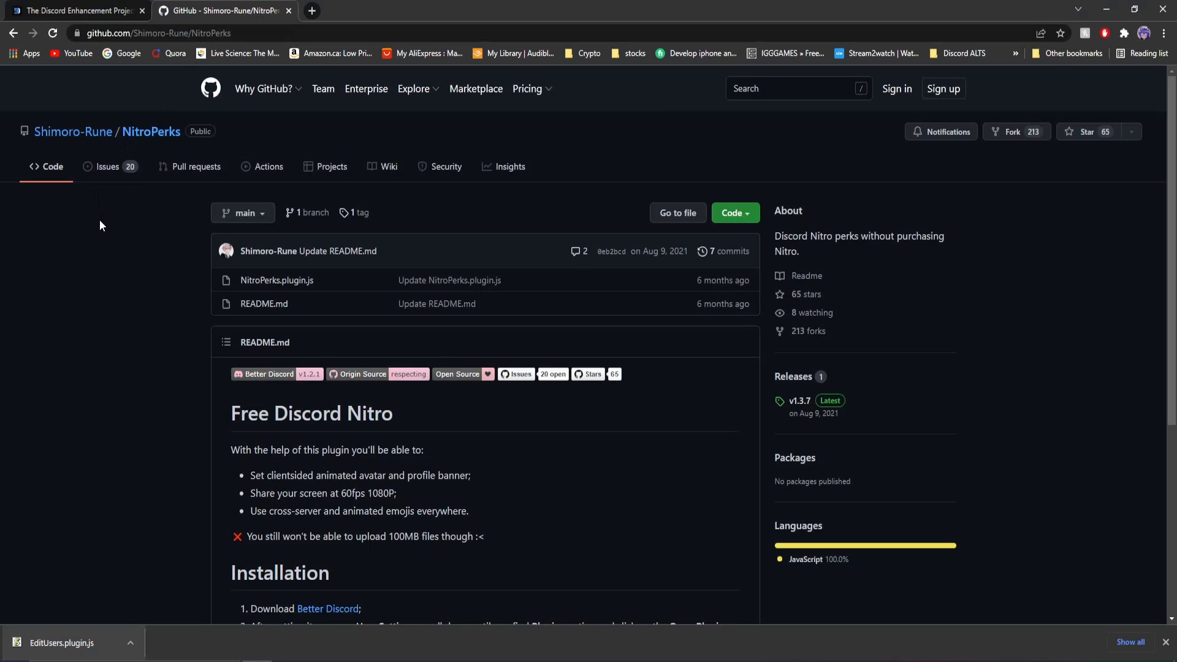
Step: Download NitroPerks-main.zip via Code > Download ZIP and open the archive
scroll("down", 3)
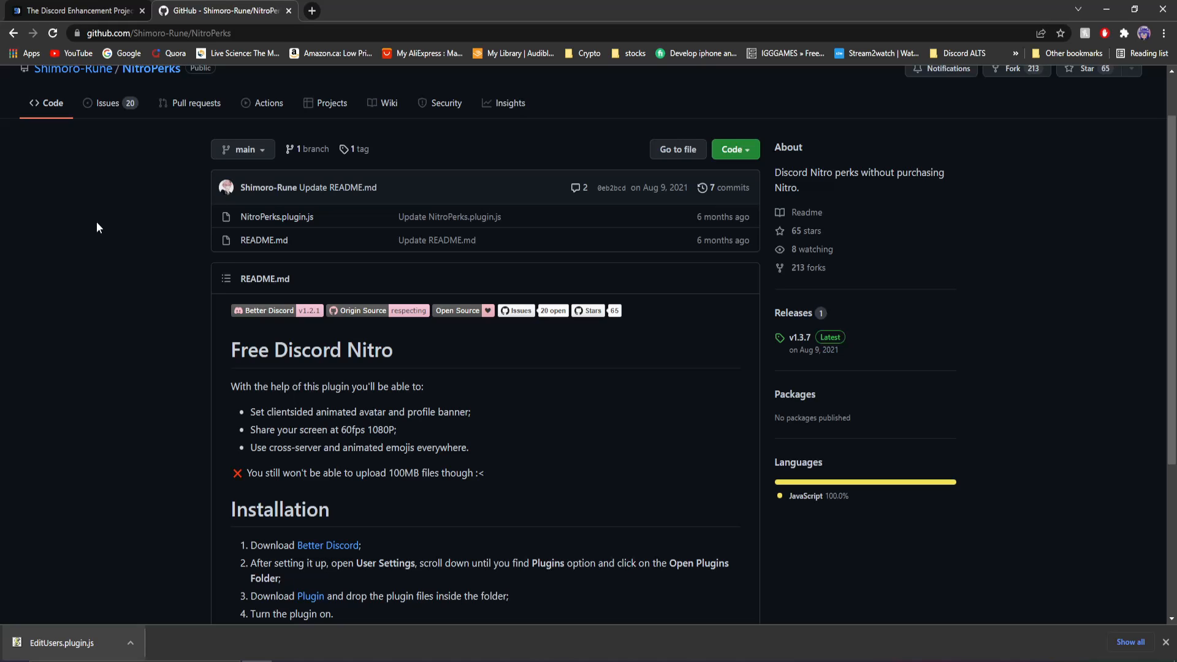
mouse_move(113, 359)
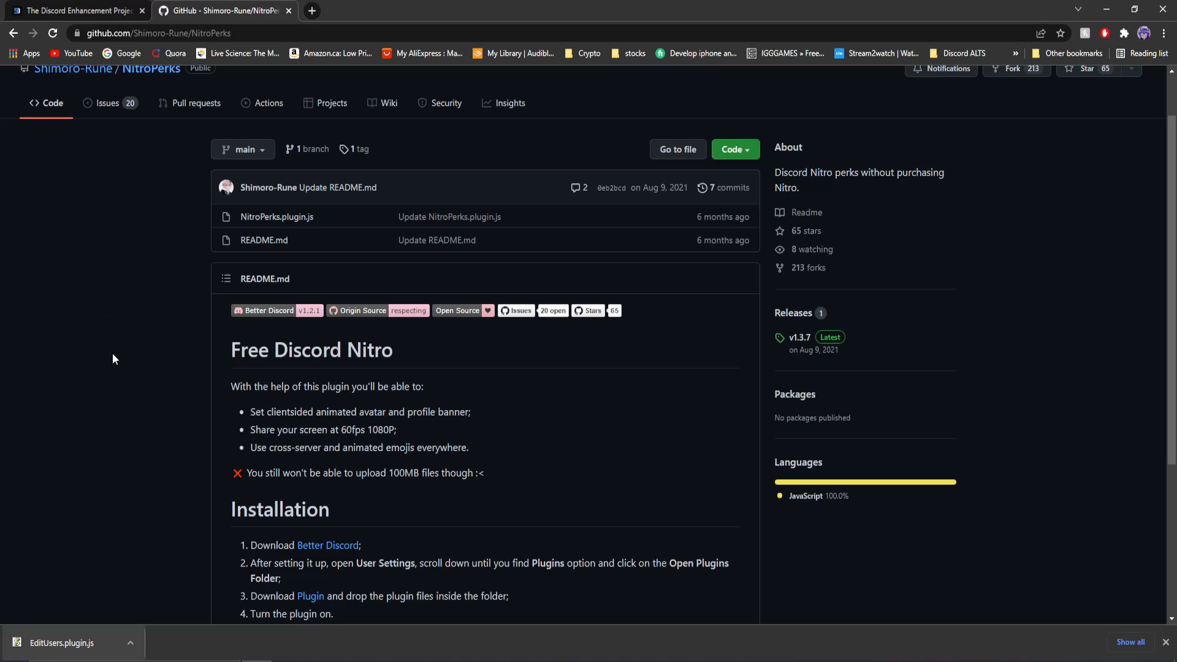
scroll("down", 3)
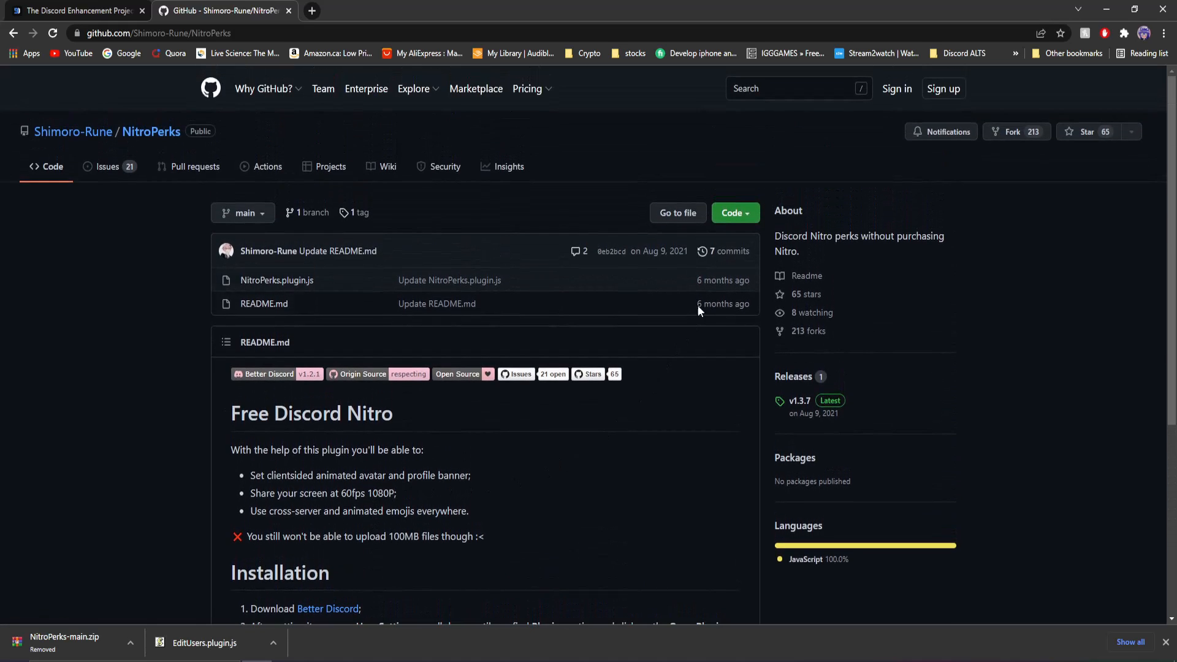
left_click(734, 213)
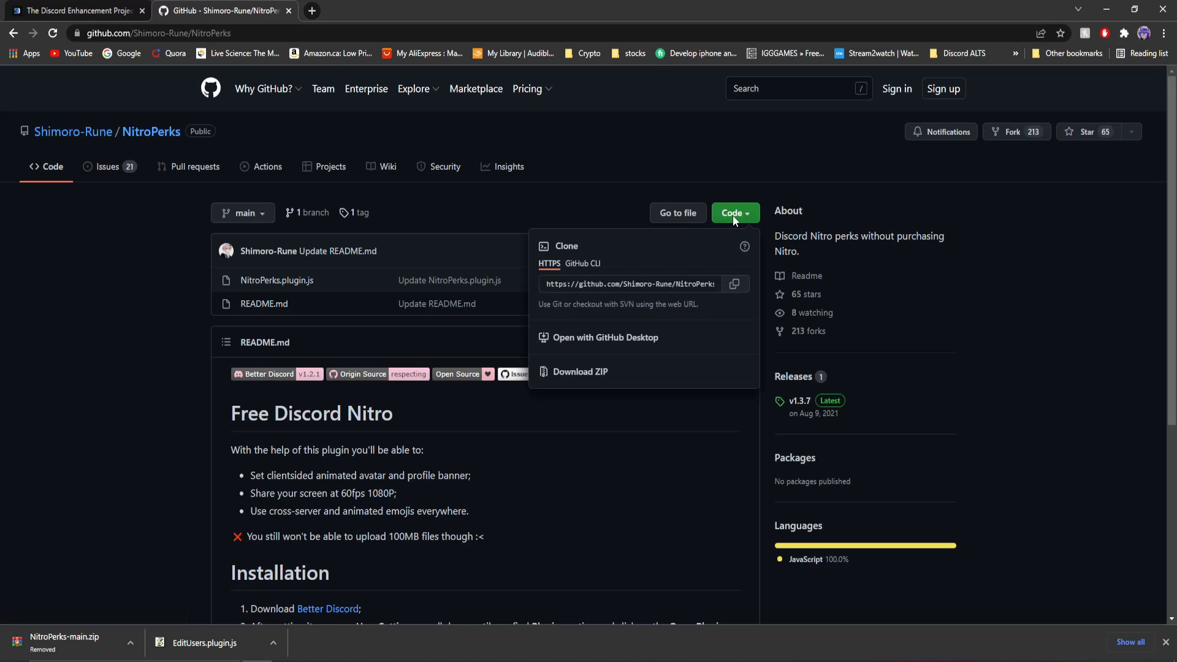
left_click(579, 372)
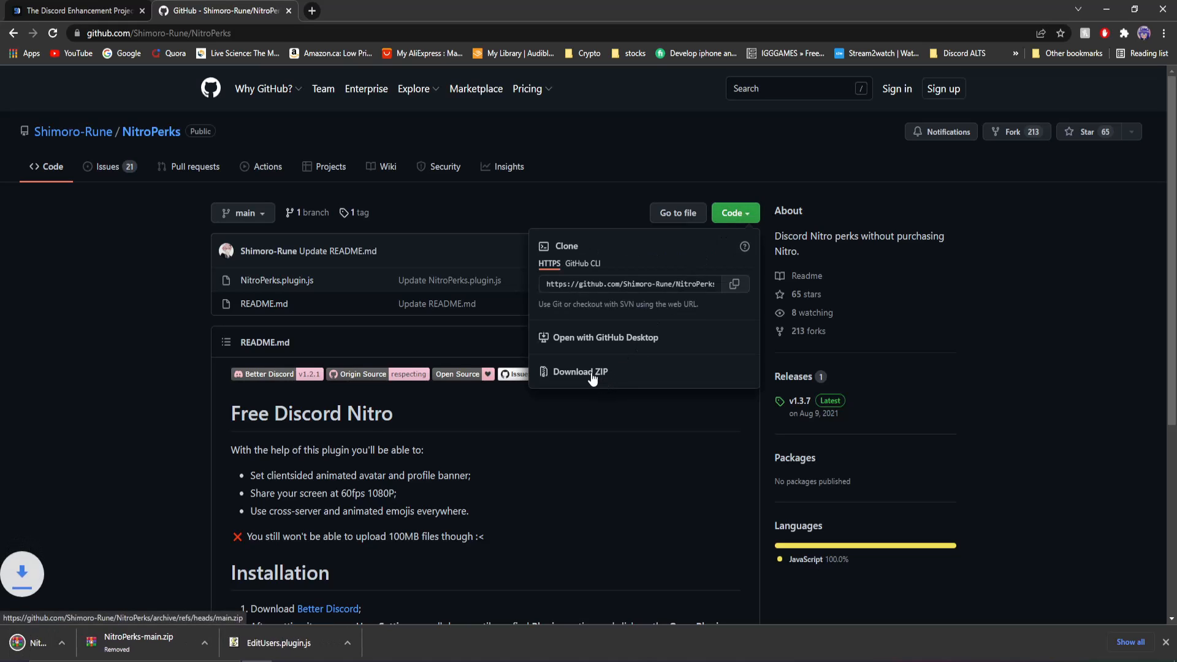
left_click(579, 372)
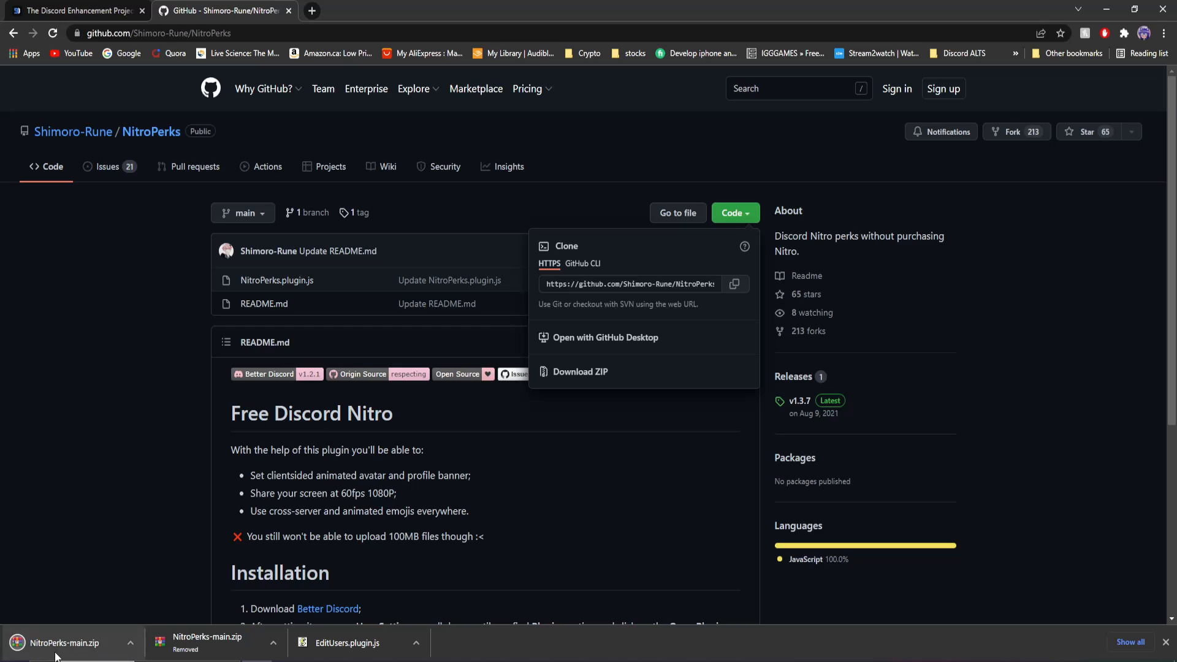
left_click(63, 642)
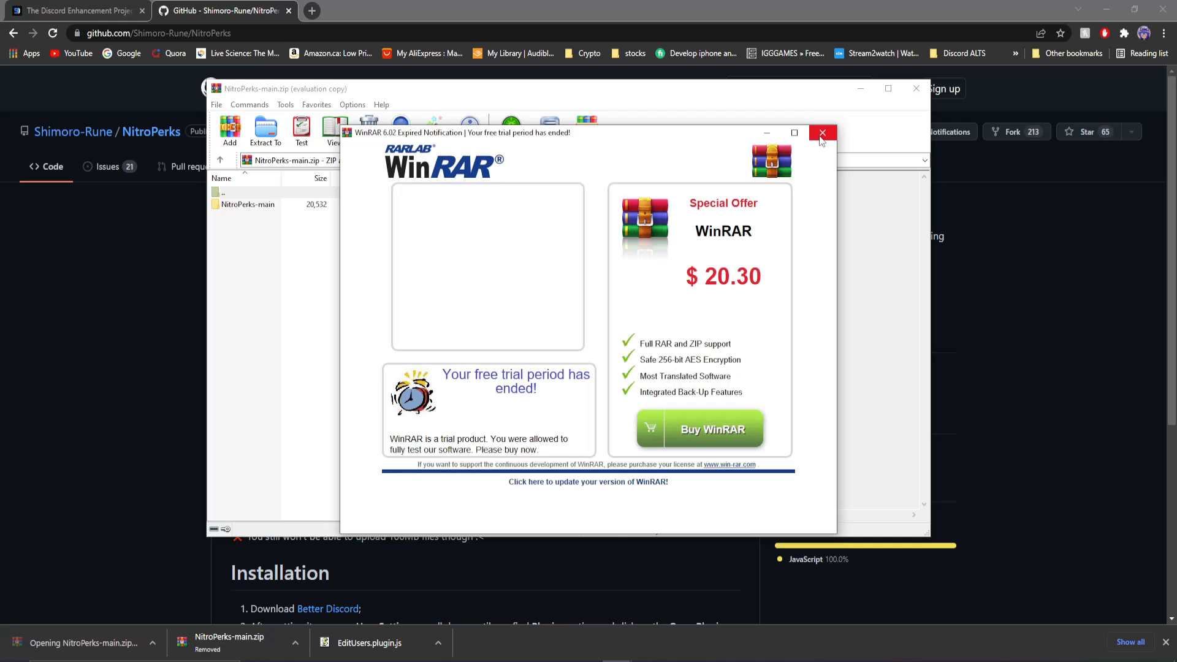
Step: Dismiss the WinRAR trial notice and open the NitroPerks-main folder
left_click(822, 133)
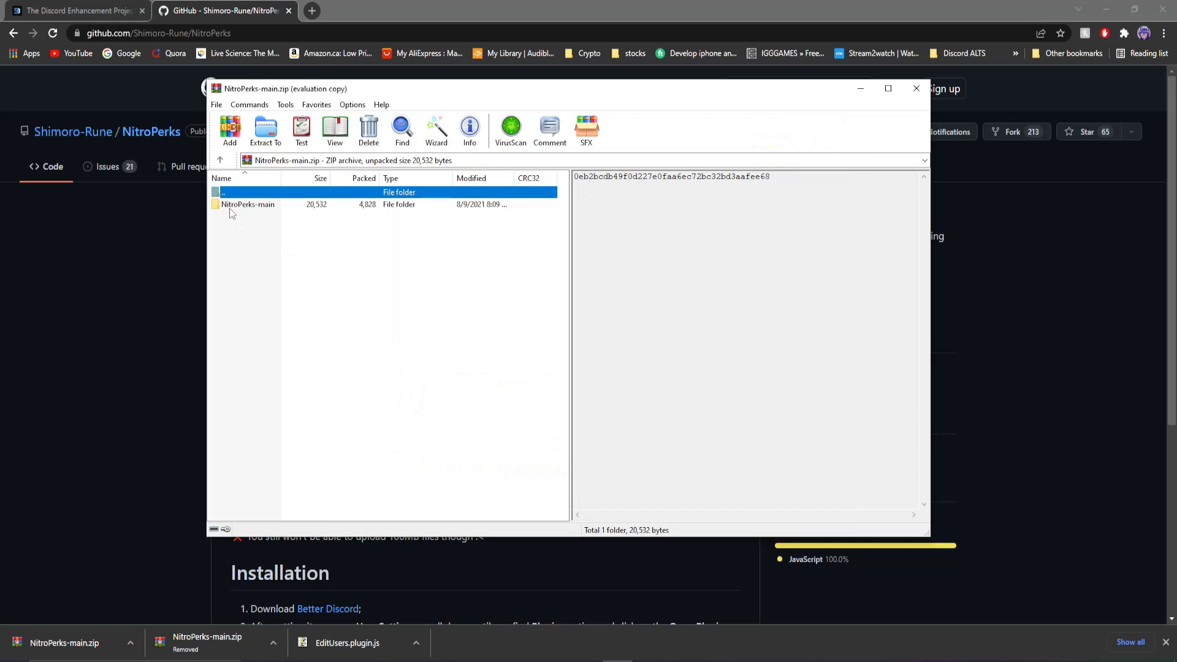
double_click(247, 204)
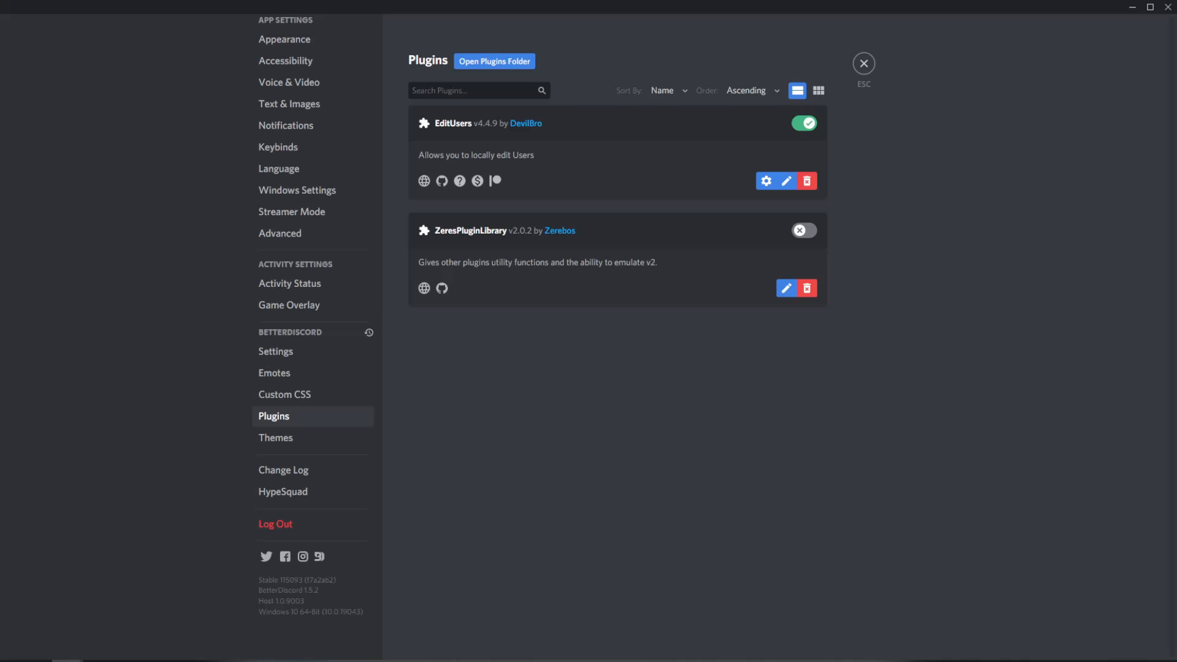
Step: Enable the NitroPerks plugin, select its 'animated emojis everywhere' text, then exit settings
left_click(494, 61)
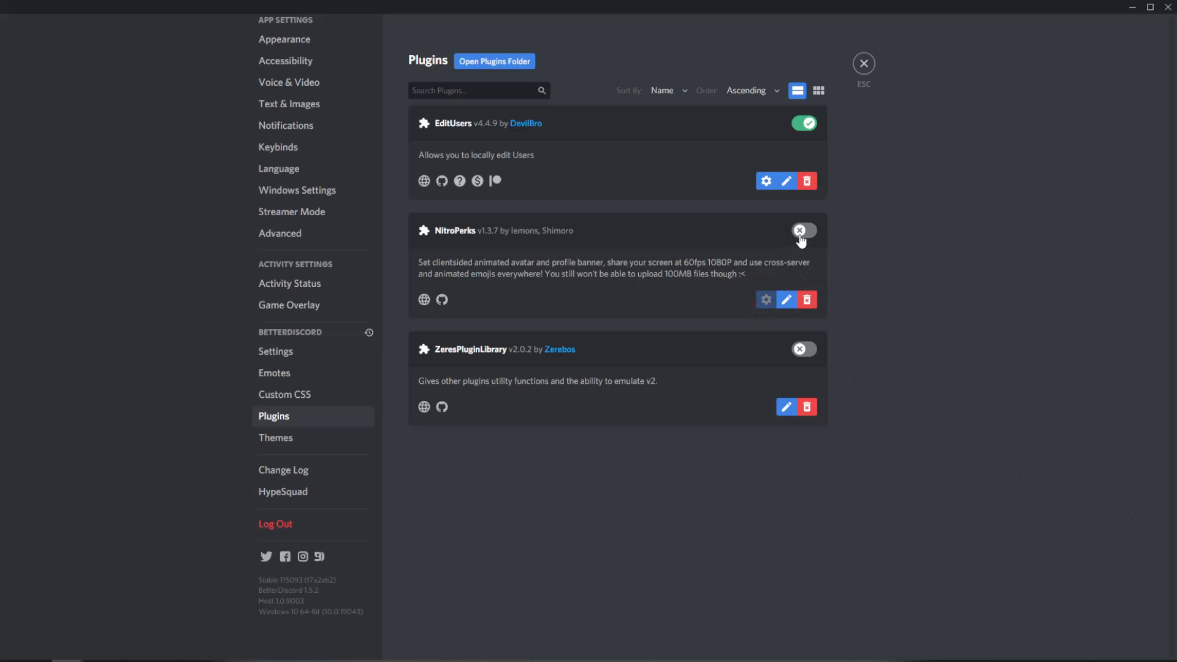
left_click(802, 231)
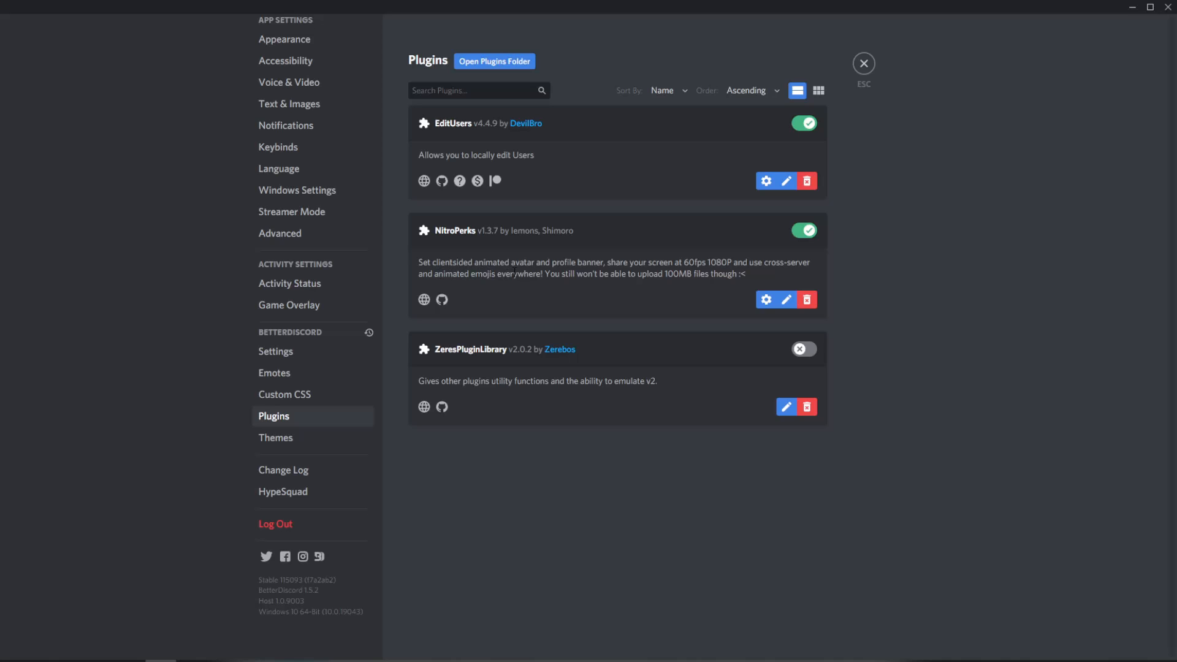
left_click_drag(474, 262, 601, 262)
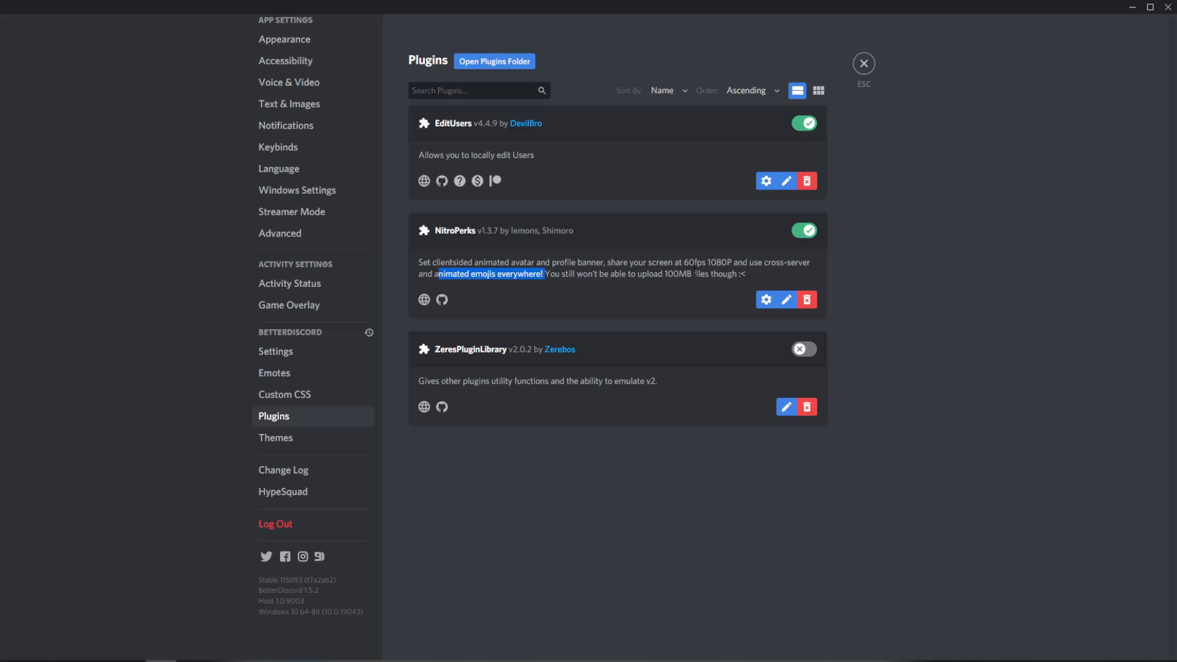
mouse_move(759, 216)
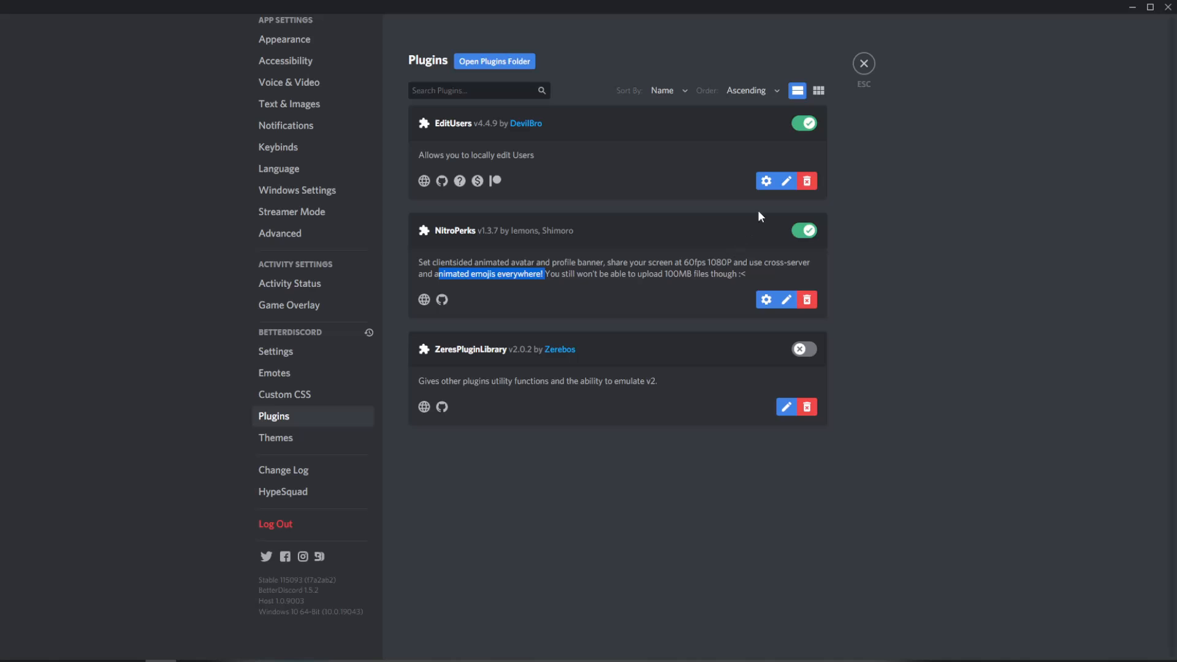
mouse_move(880, 67)
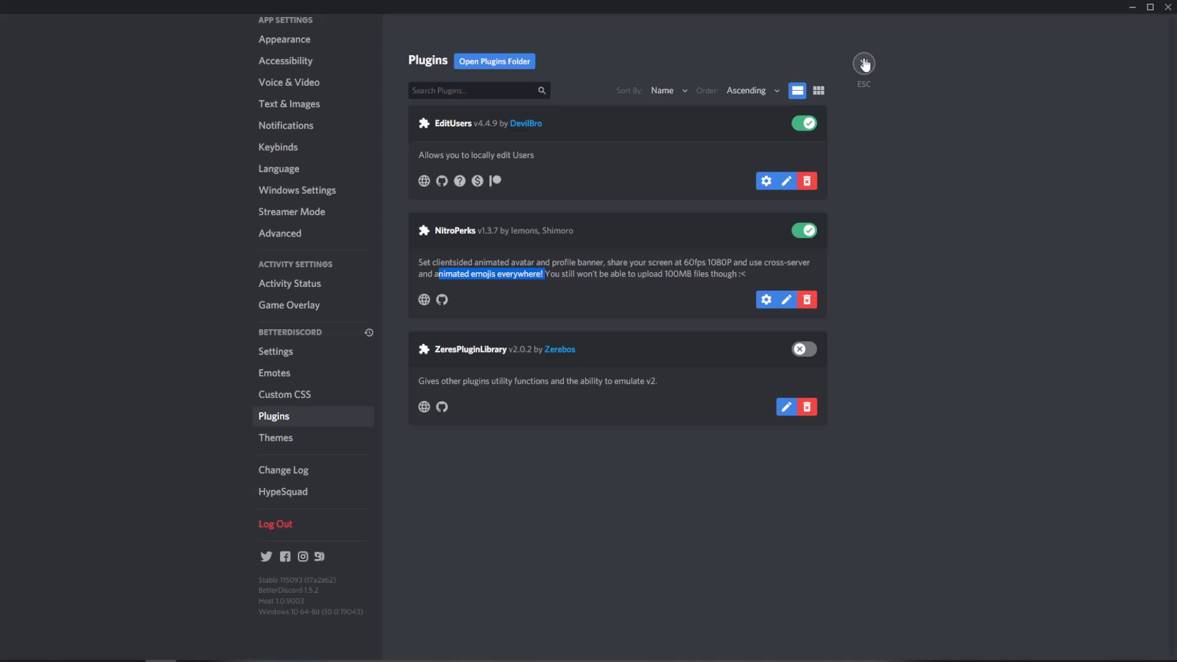
left_click(863, 63)
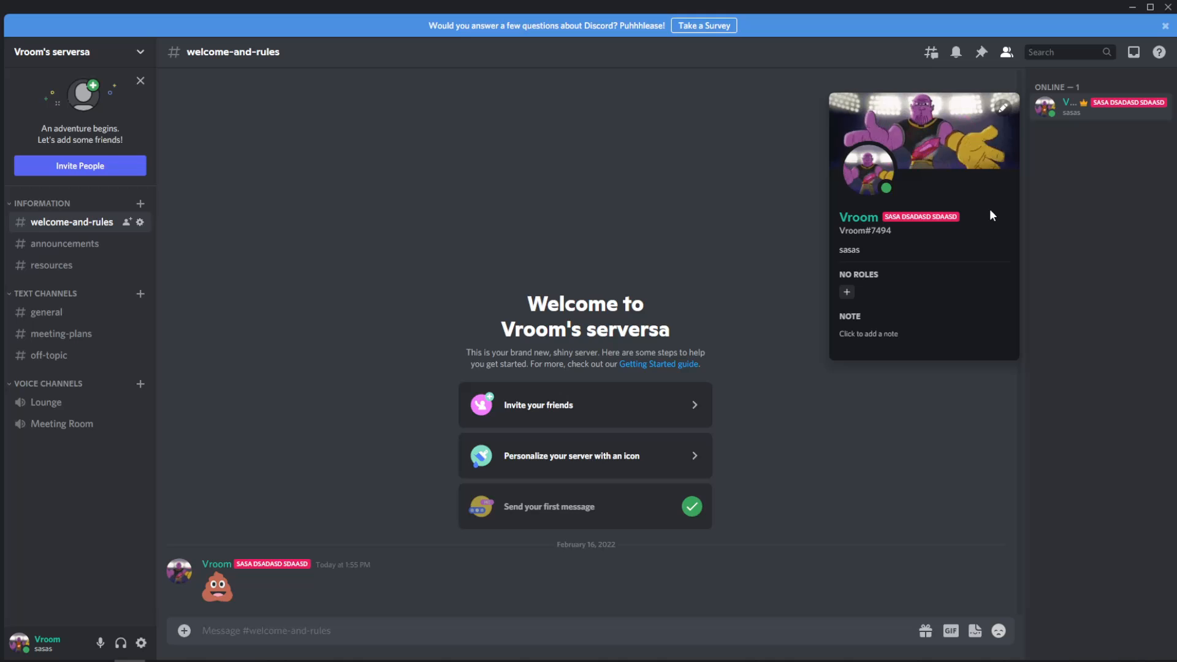